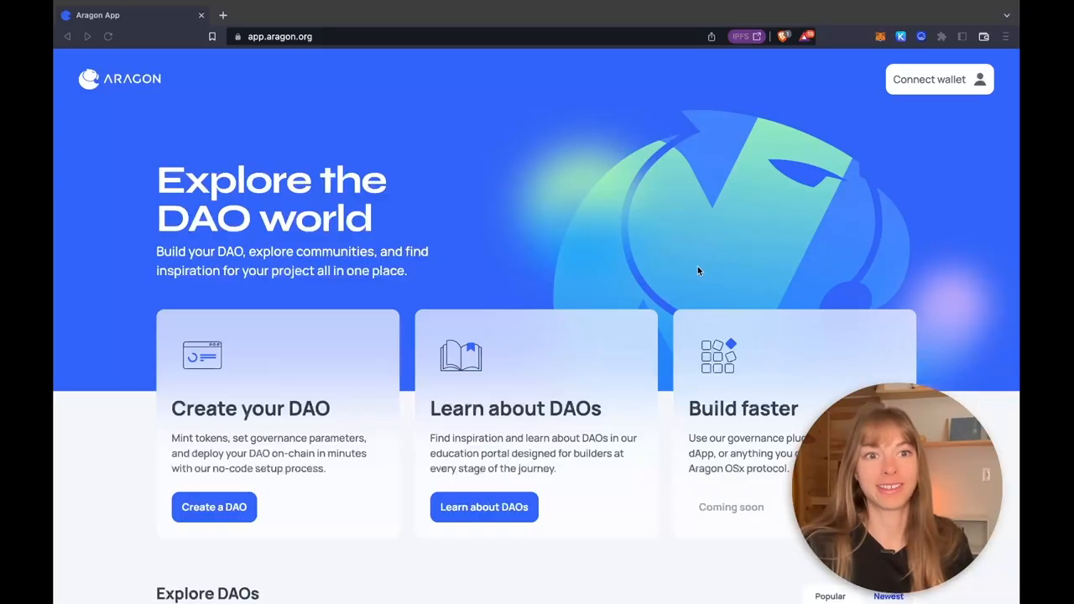
pyautogui.moveTo(629, 278)
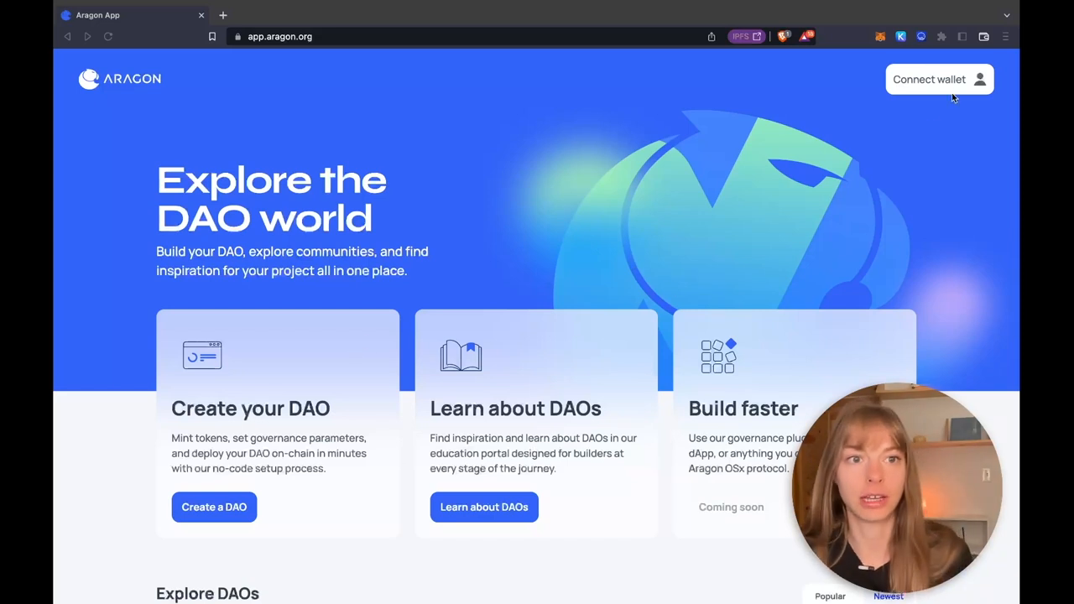
# Step: Link the MetaMask wallet account to Aragon App
pyautogui.click(939, 79)
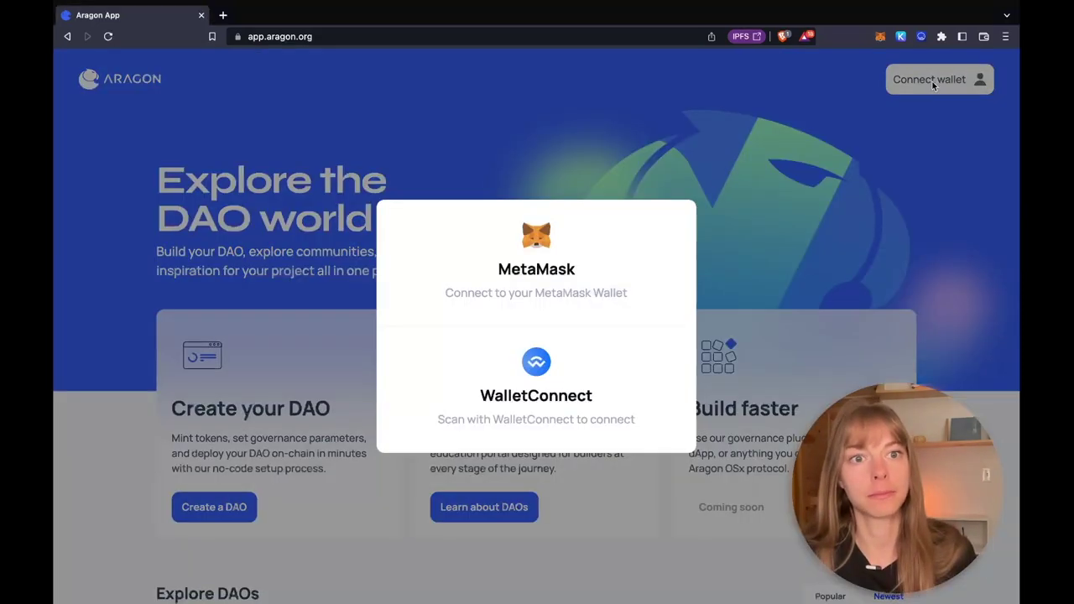
pyautogui.click(537, 268)
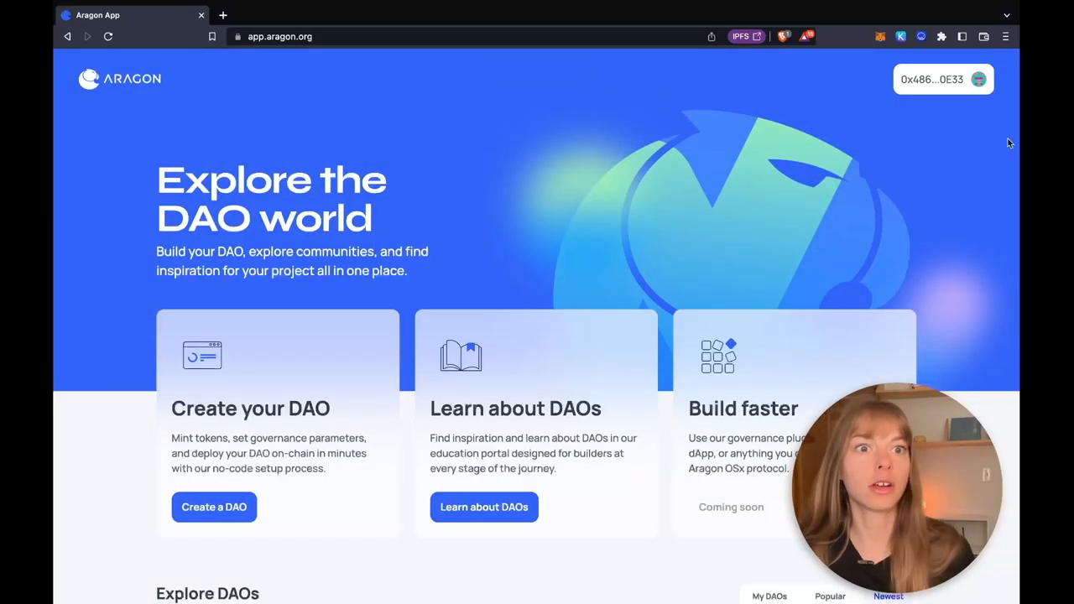
pyautogui.moveTo(534, 336)
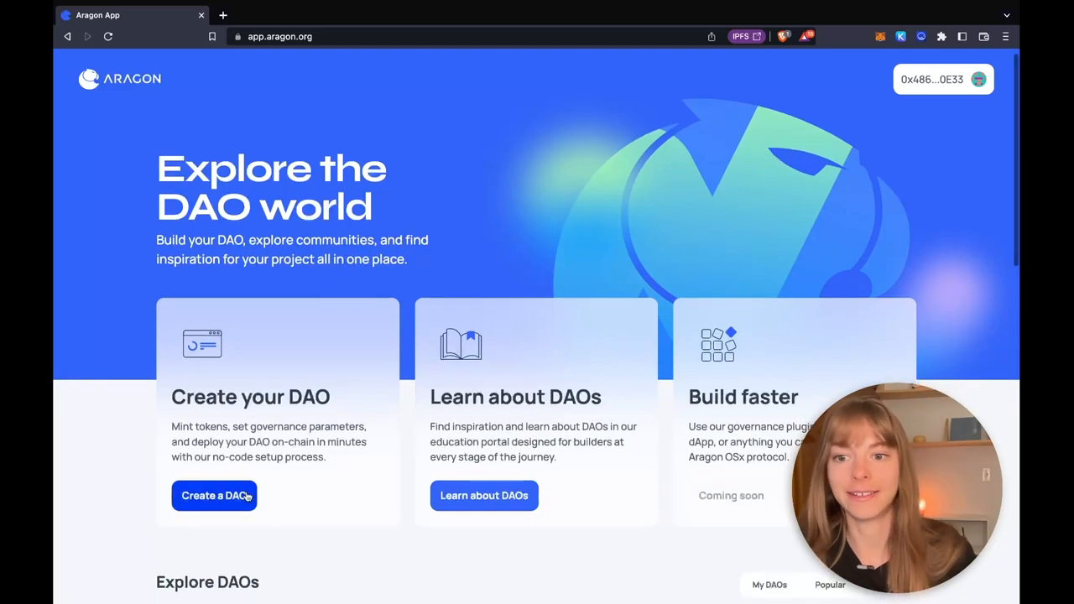
# Step: Start a new DAO from the home page's Create a DAO option
pyautogui.click(214, 496)
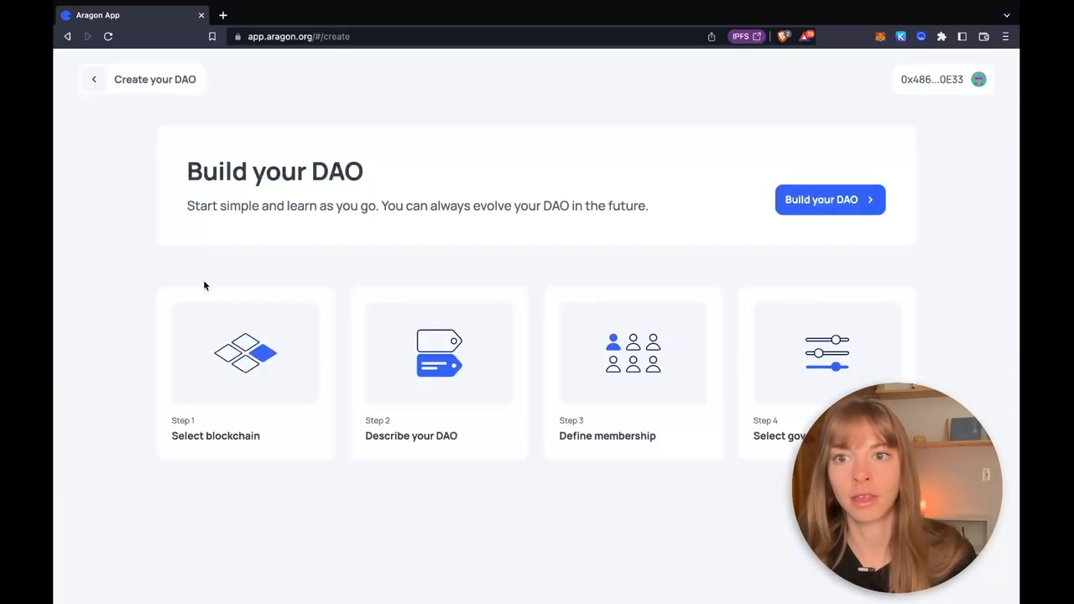
pyautogui.moveTo(551, 452)
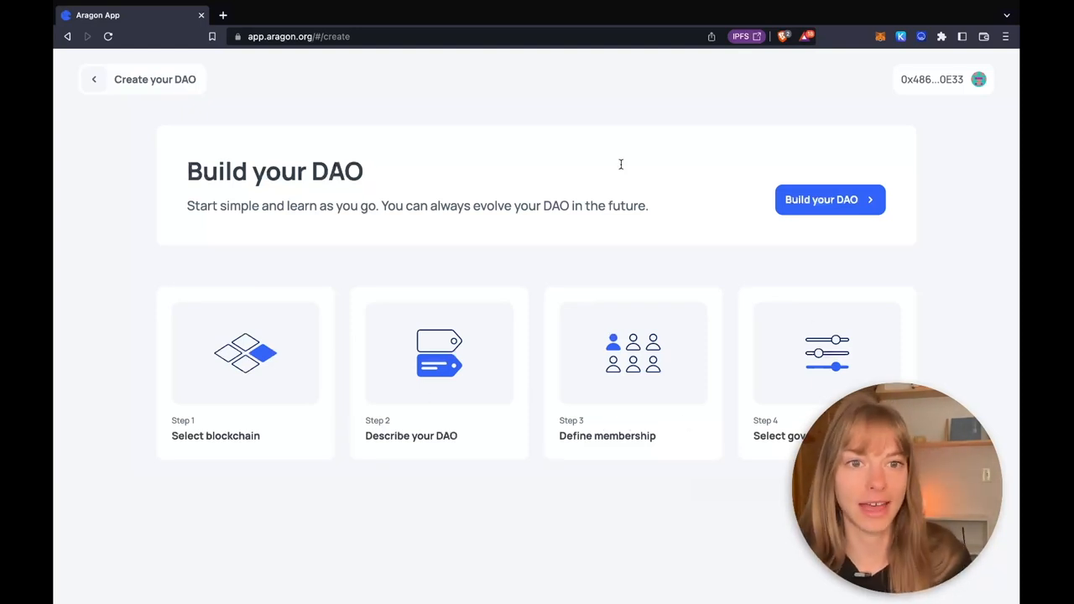
# Step: Begin building the DAO with Goerli on testnet as the blockchain
pyautogui.click(829, 199)
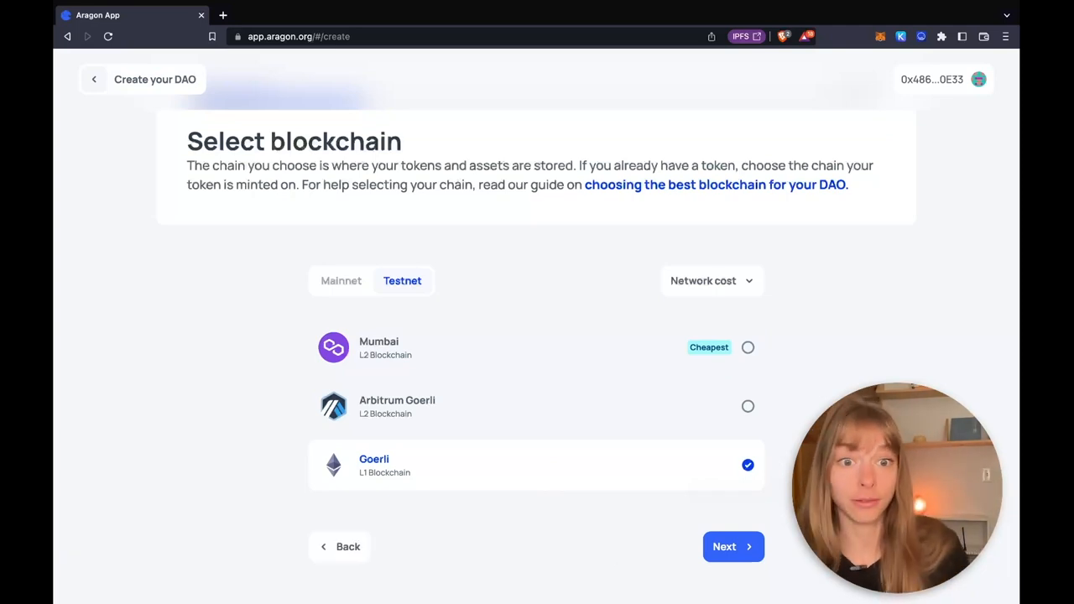
pyautogui.moveTo(748, 406)
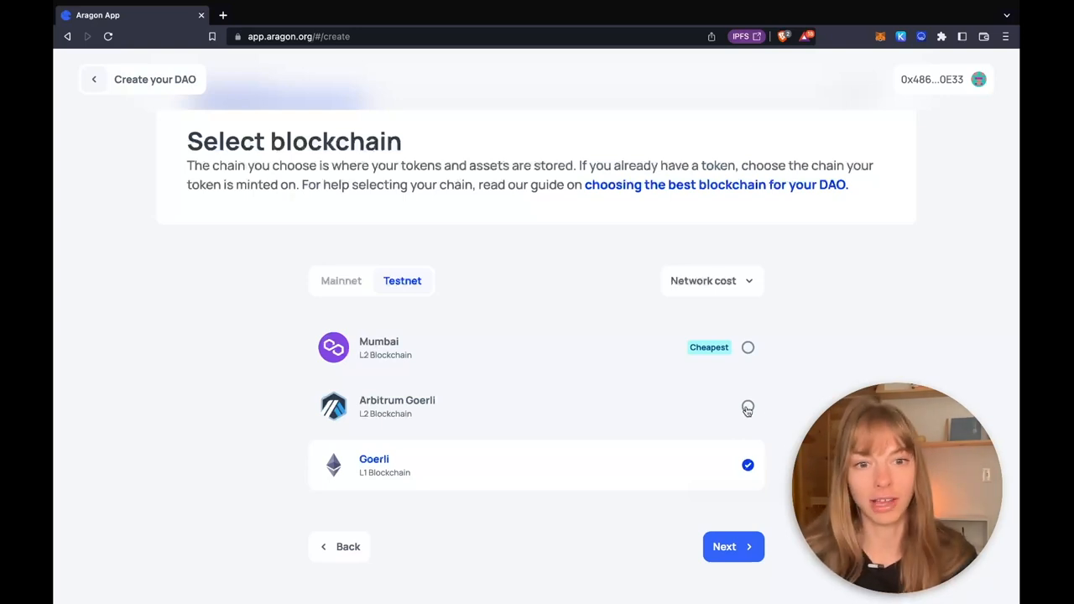
pyautogui.moveTo(345, 300)
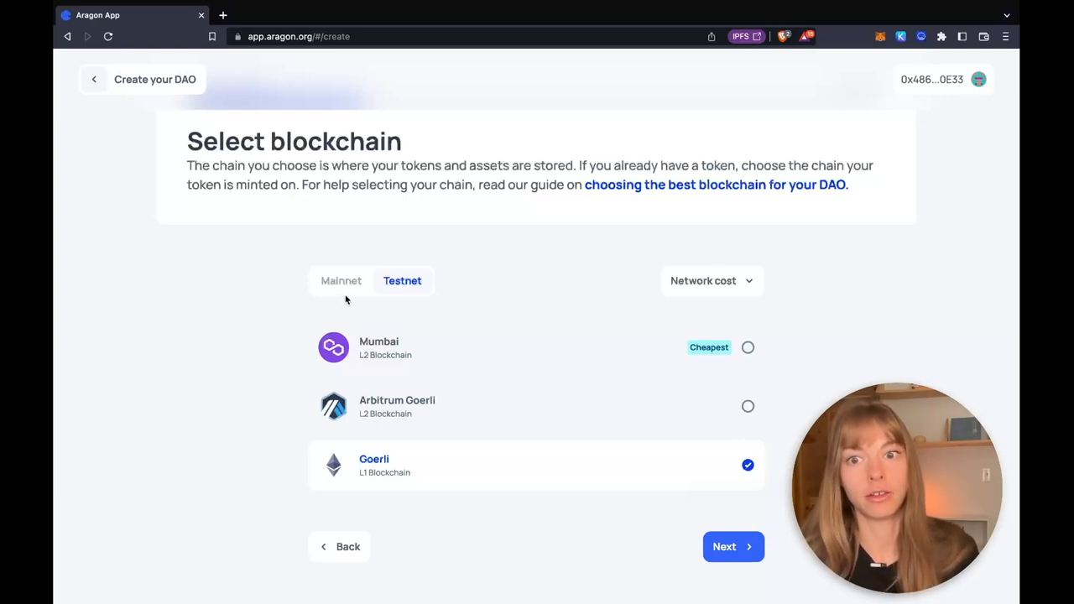
pyautogui.moveTo(347, 328)
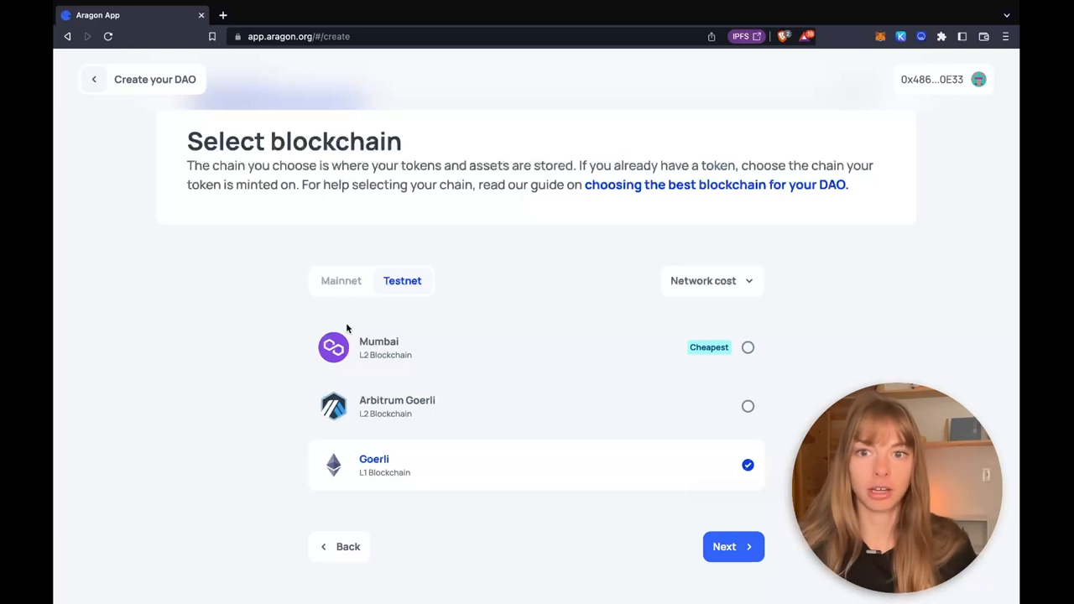
pyautogui.moveTo(643, 499)
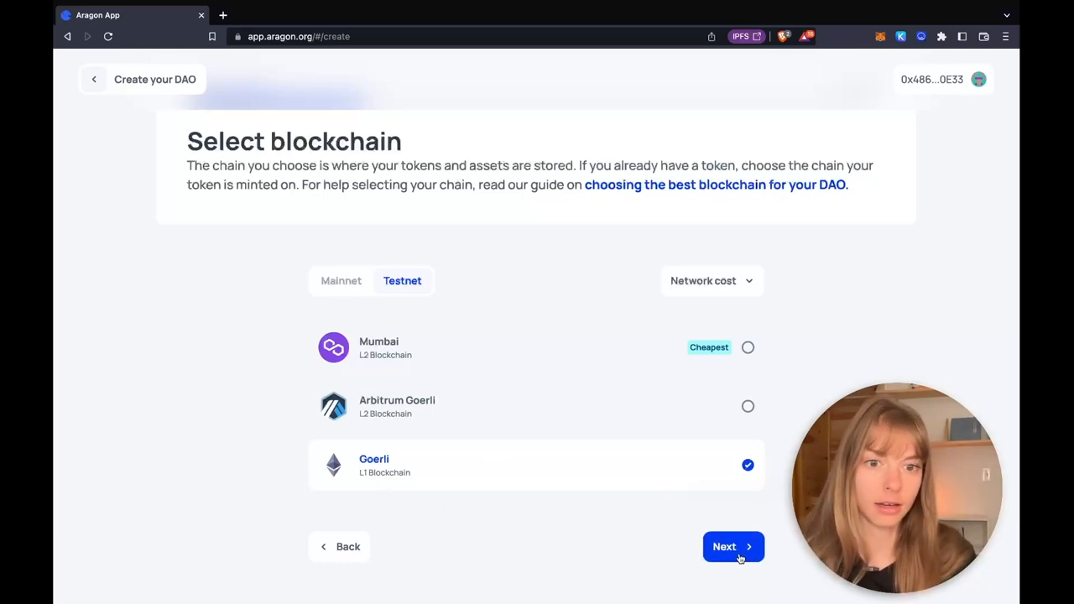
# Step: Name the DAO 'Eagle DAO' with ENS subdomain 'eagle'
pyautogui.click(732, 546)
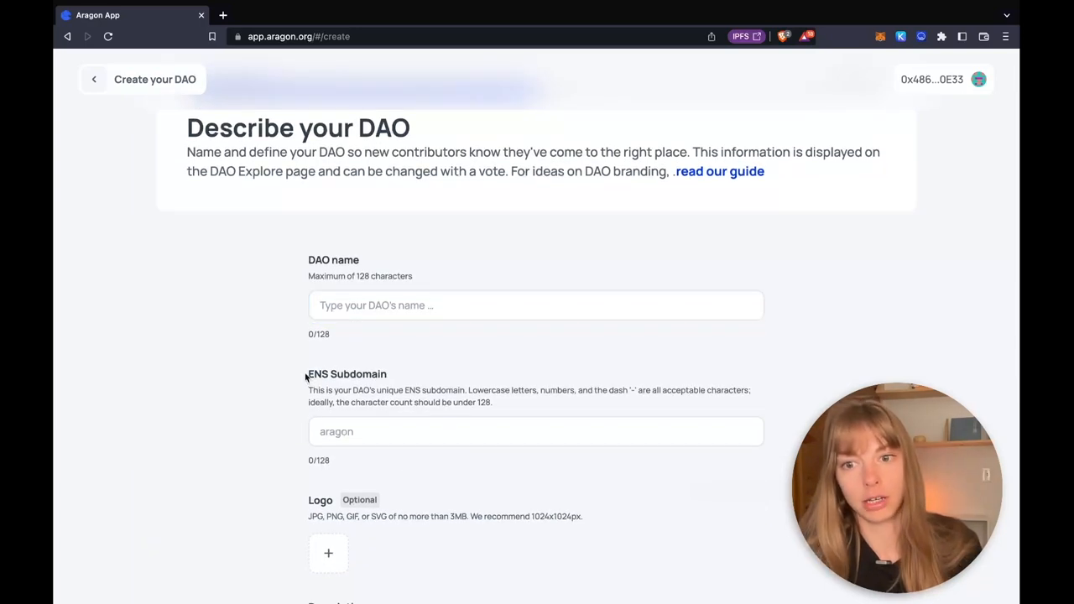
pyautogui.scroll(-3)
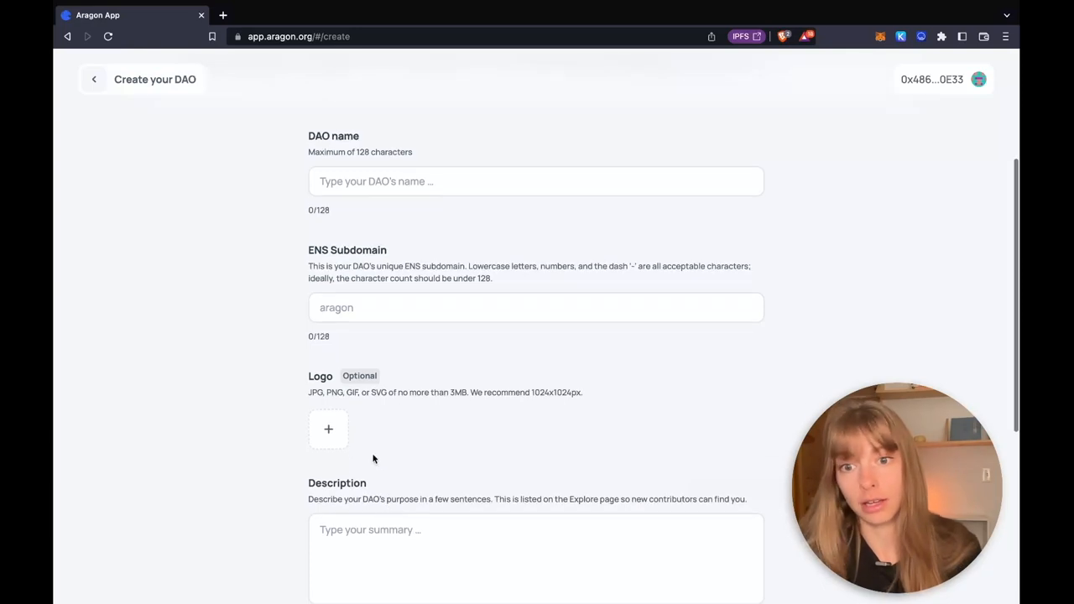
pyautogui.click(537, 342)
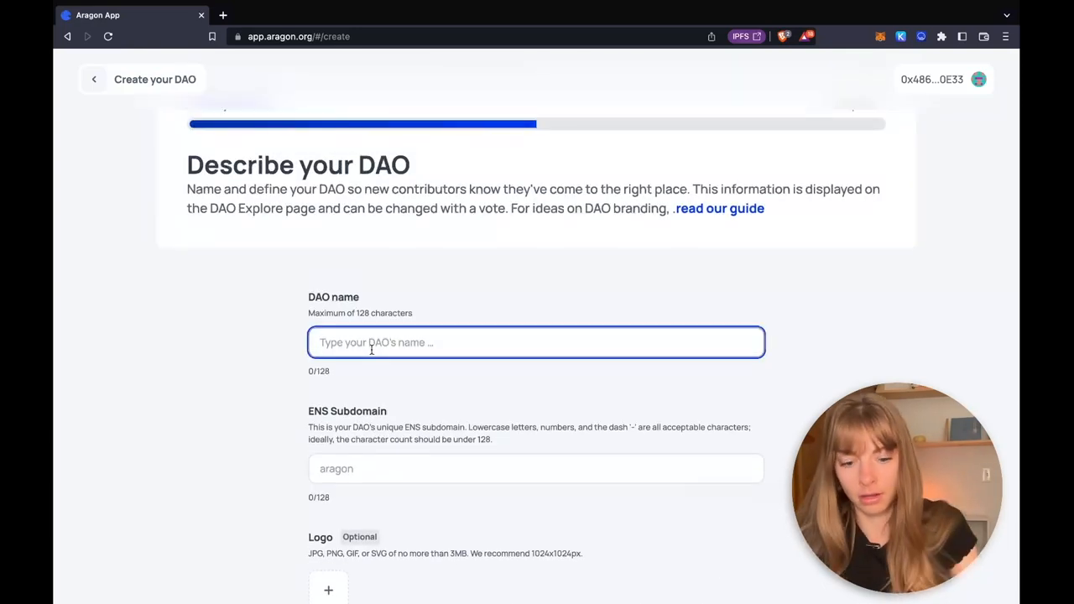
pyautogui.write('E')
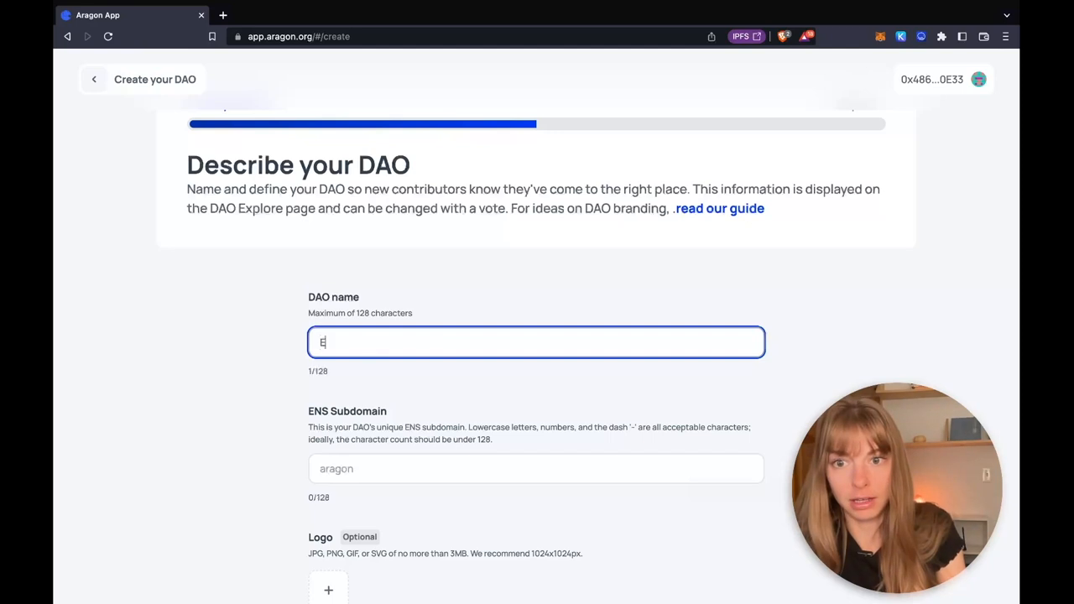
pyautogui.write('agle D')
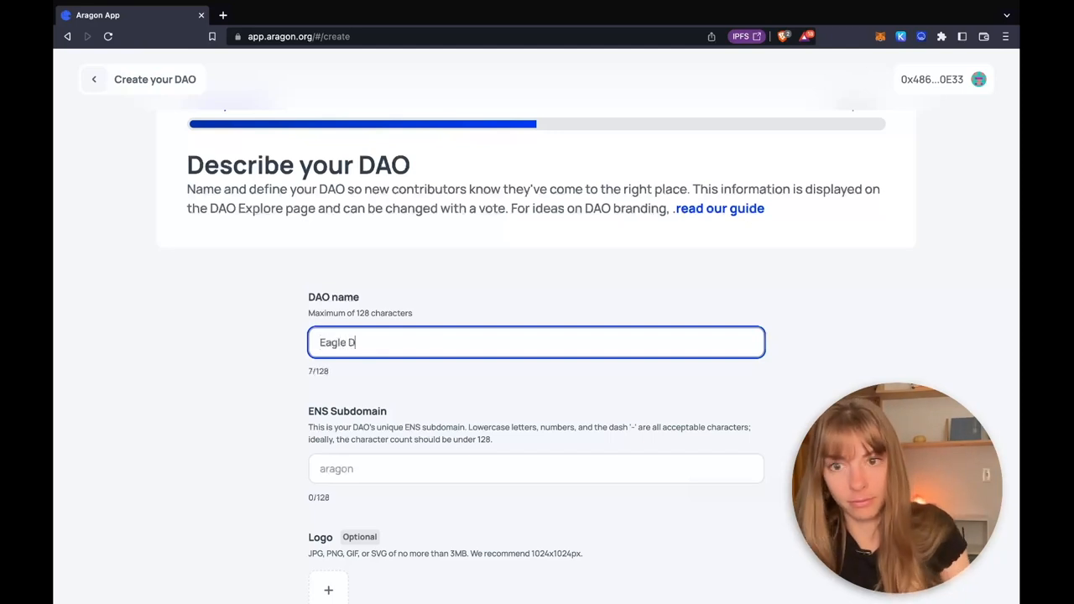
pyautogui.click(536, 468)
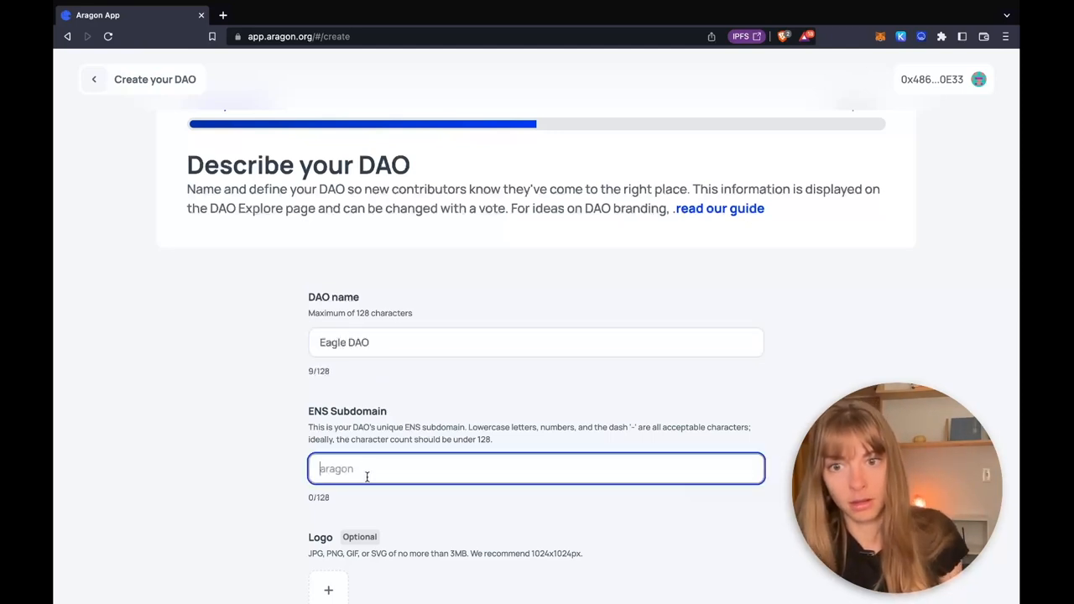
pyautogui.write('eagle')
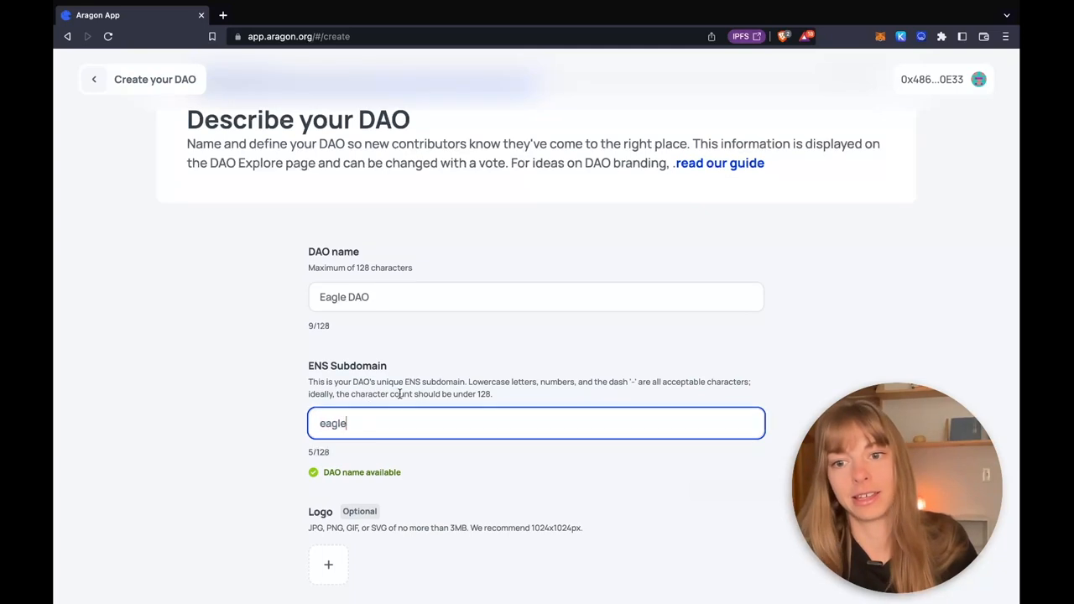
# Step: Enter 'Eagle DAO' as the description and advance to membership
pyautogui.scroll(-3)
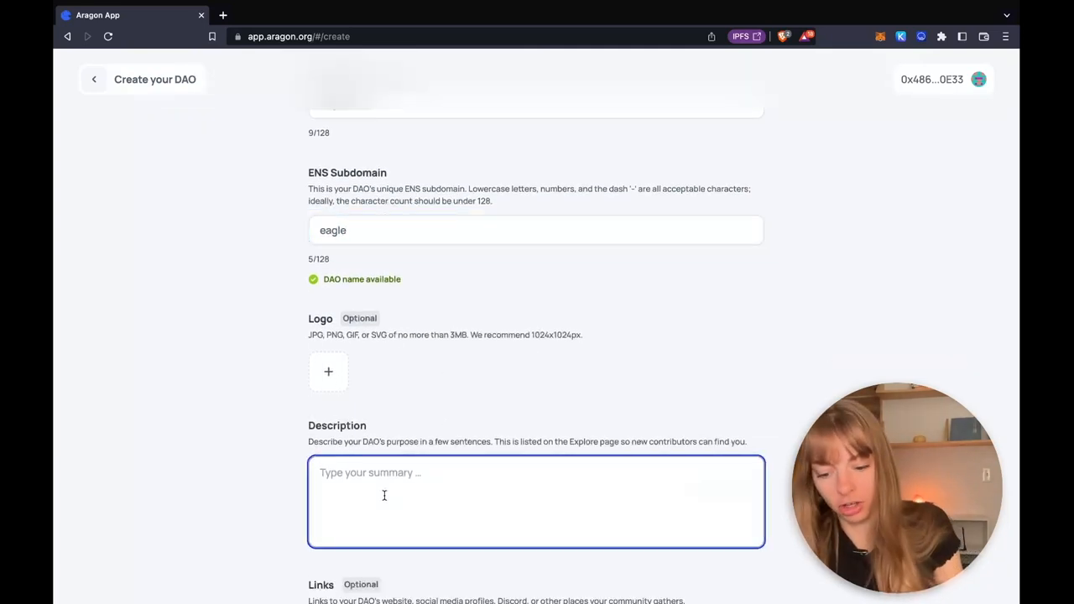
pyautogui.write('Eag')
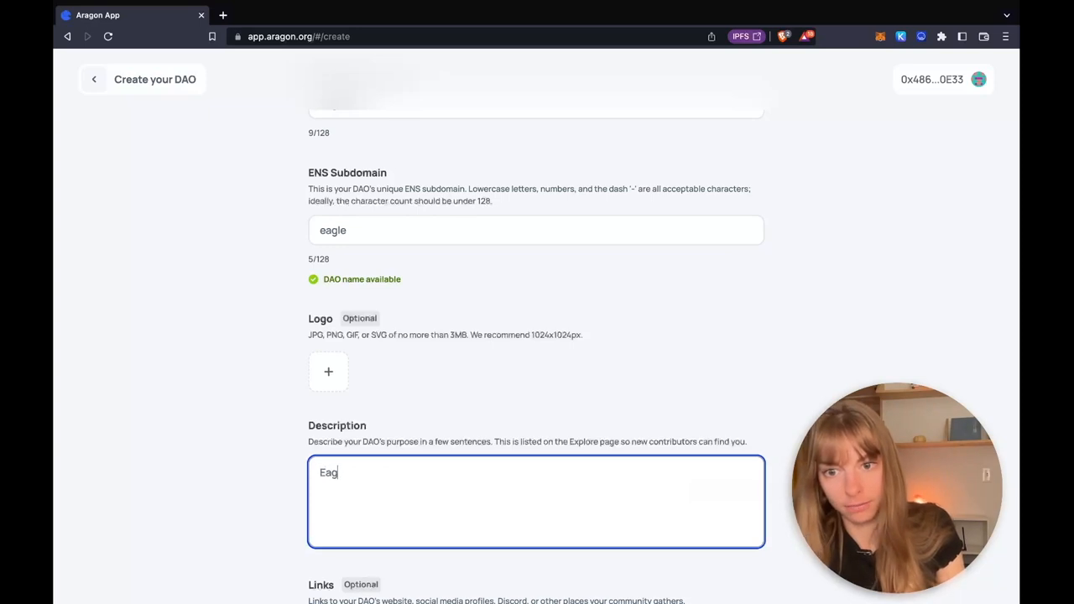
pyautogui.write('Eagle DAO')
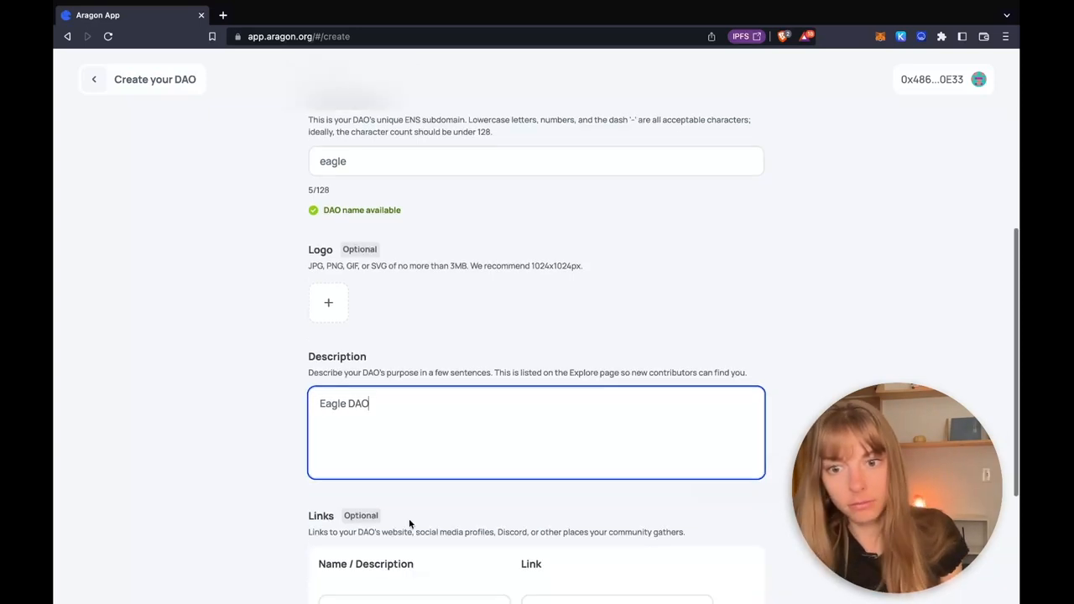
pyautogui.scroll(-3)
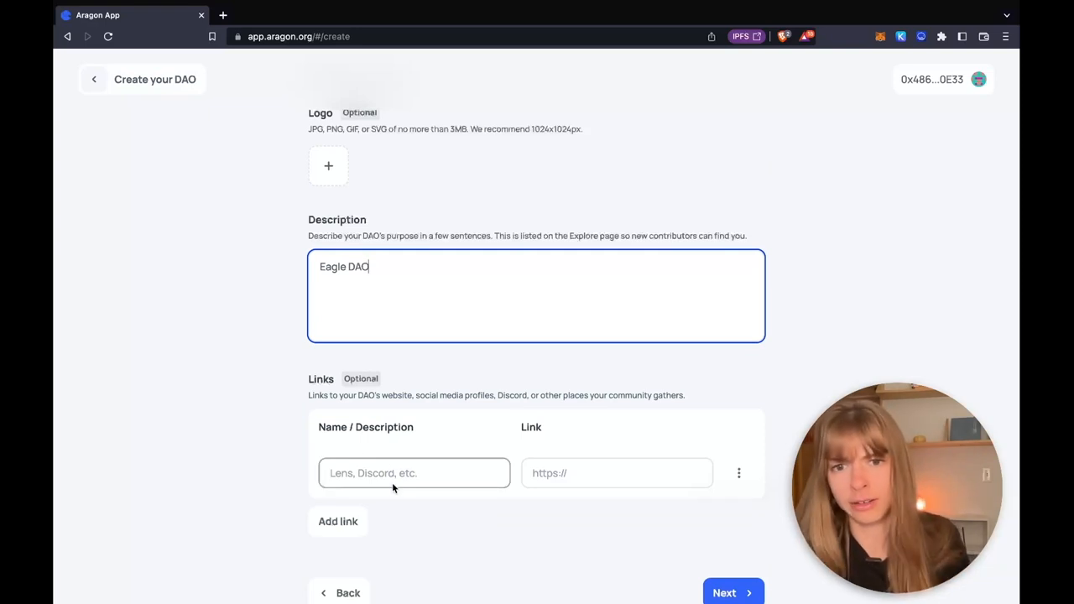
pyautogui.scroll(-3)
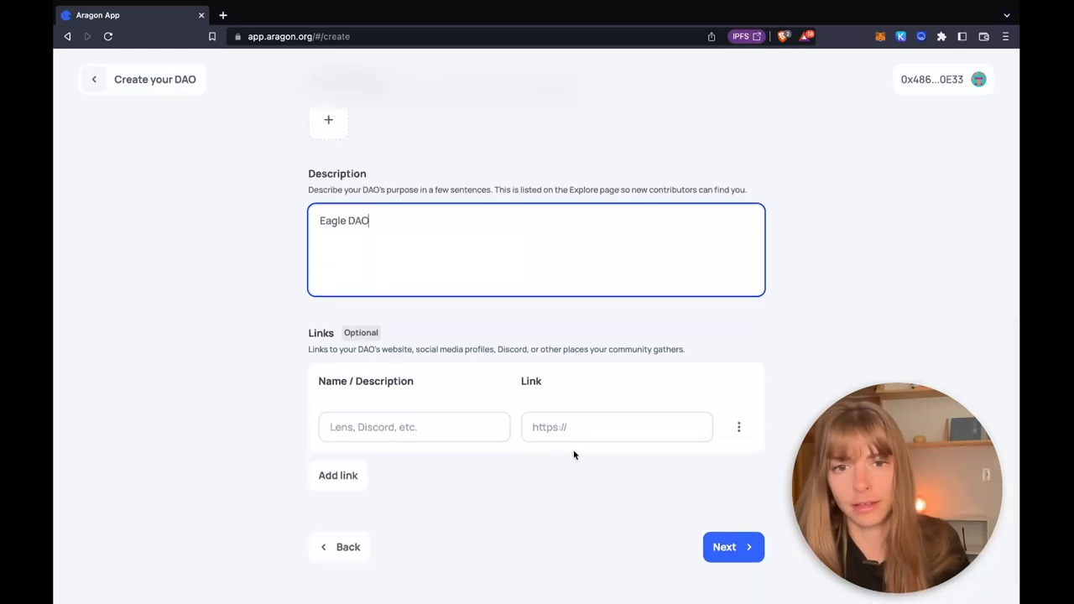
pyautogui.click(733, 546)
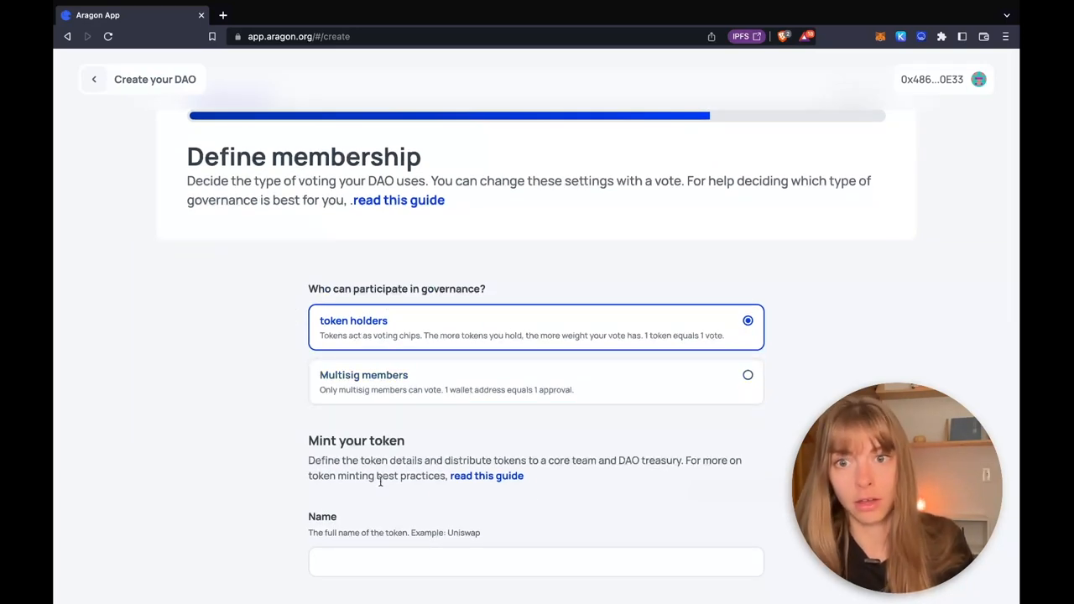
pyautogui.moveTo(345, 348)
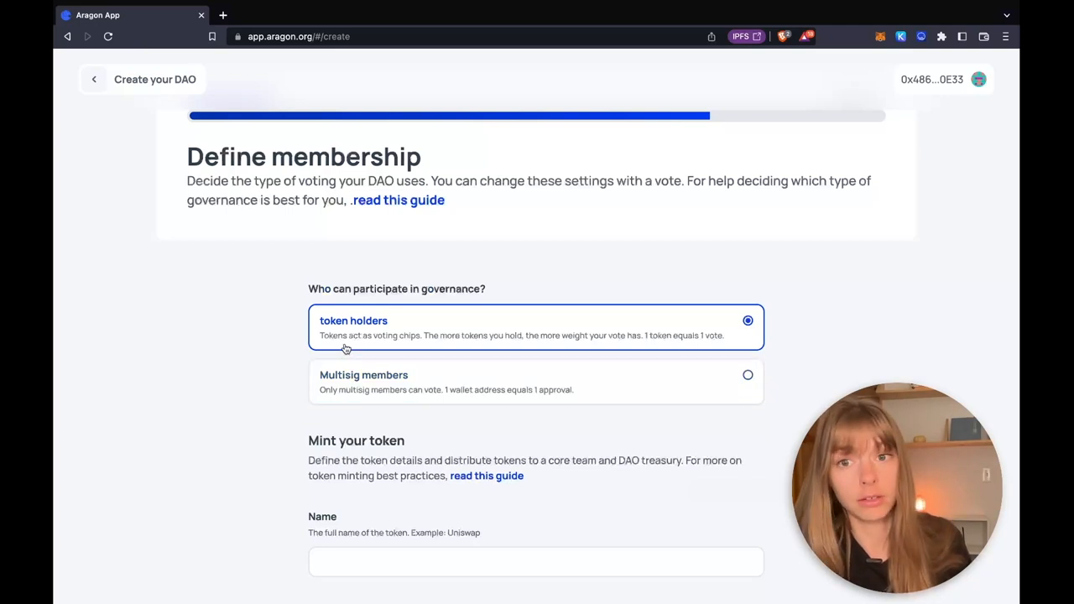
pyautogui.moveTo(247, 412)
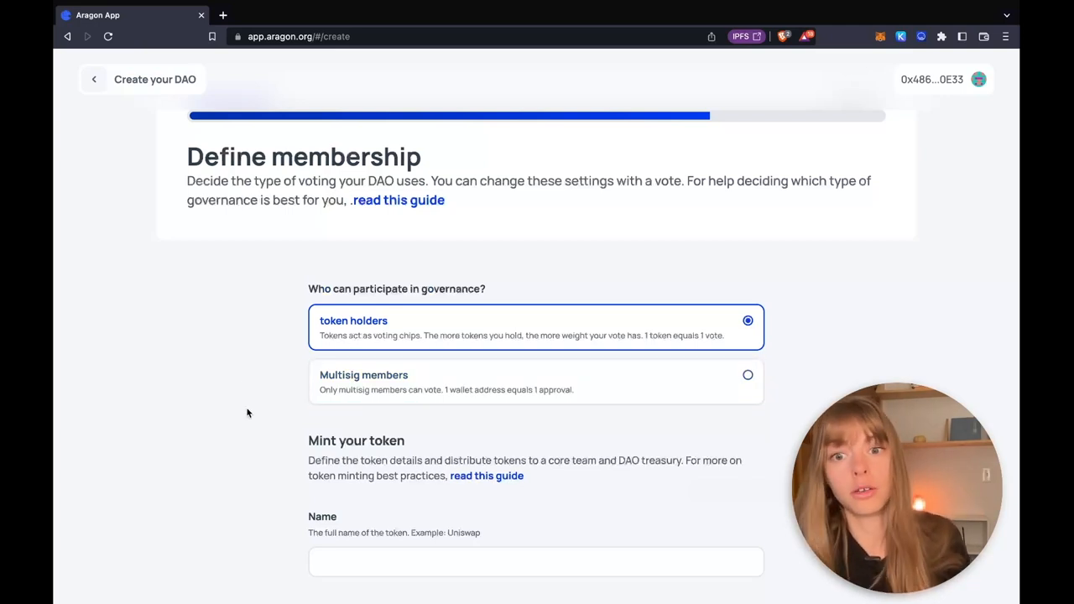
# Step: Name the minted token 'Eagle token' with symbol EAGLE
pyautogui.scroll(-3)
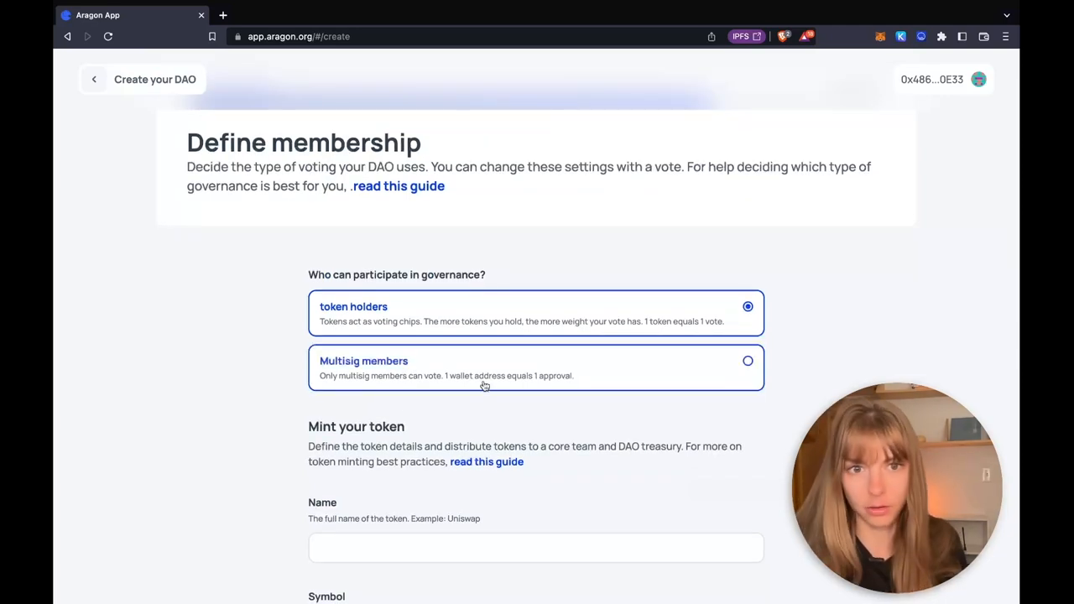
pyautogui.scroll(-3)
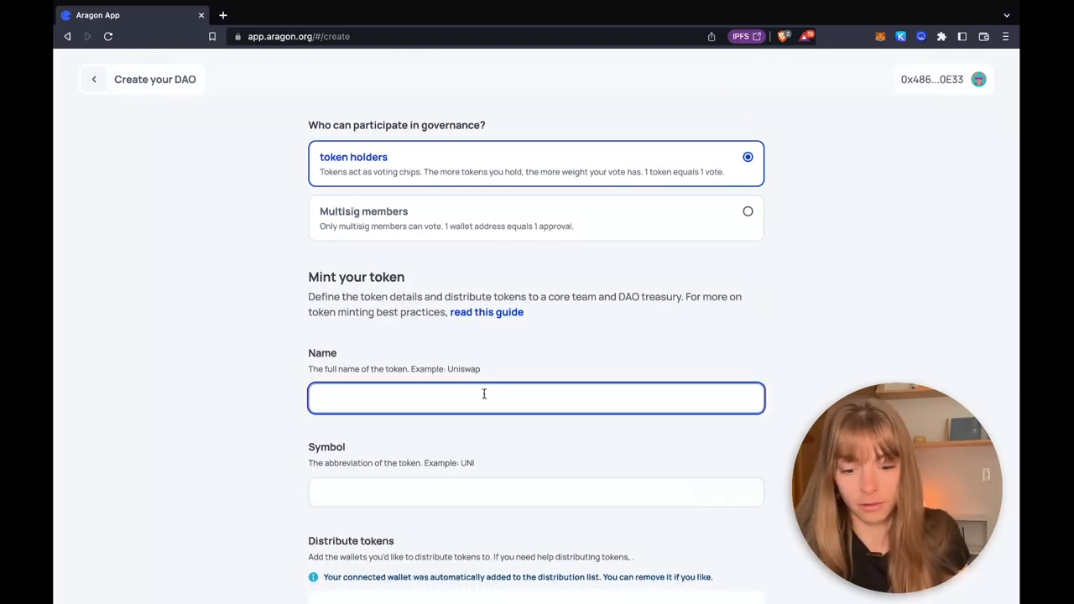
pyautogui.write('Eagle')
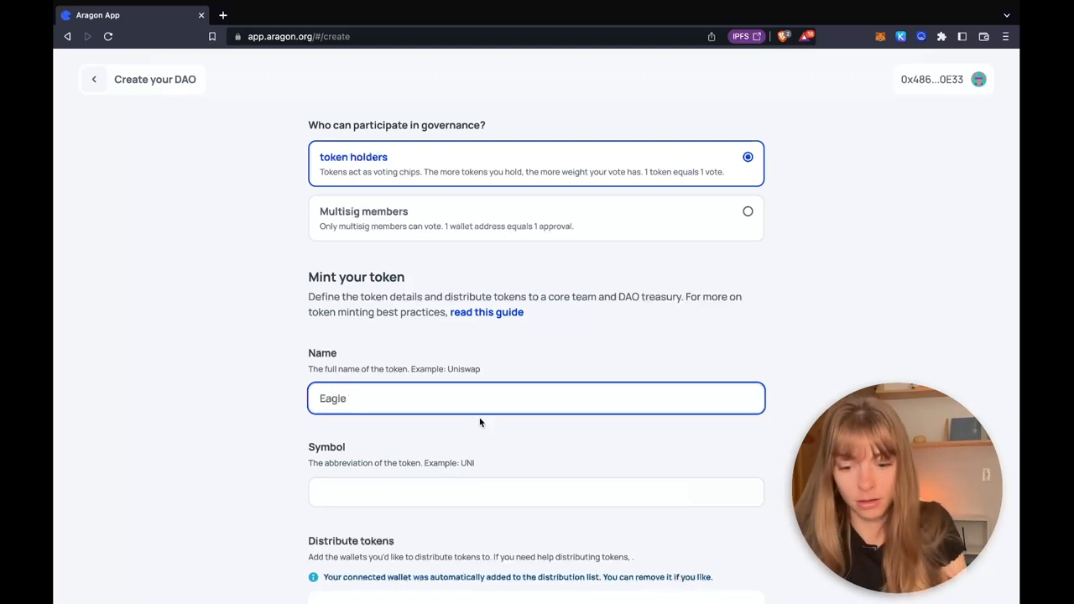
pyautogui.click(537, 492)
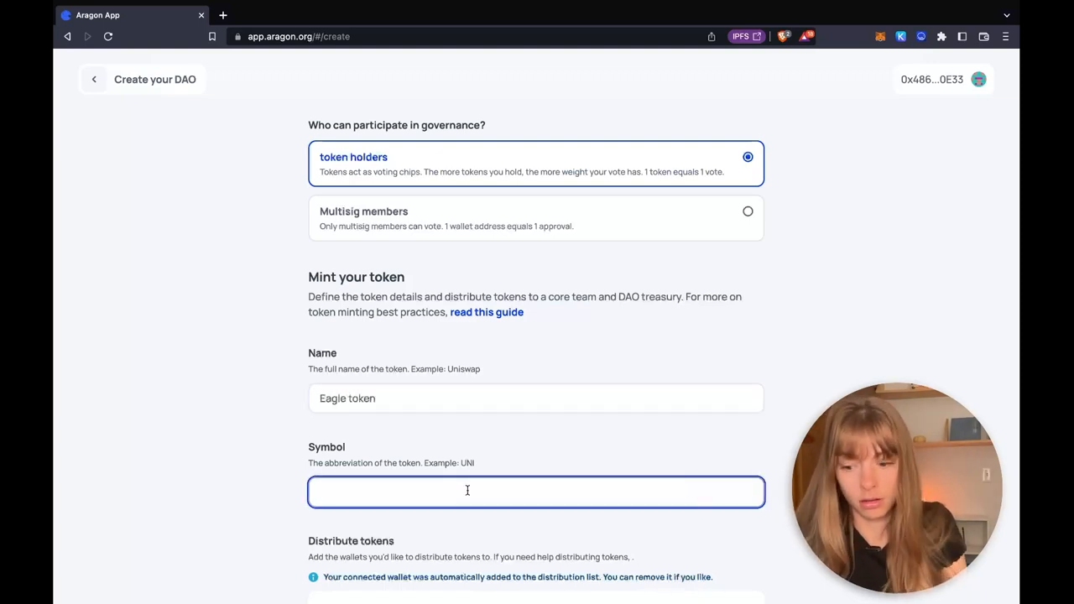
pyautogui.write('EAGLE')
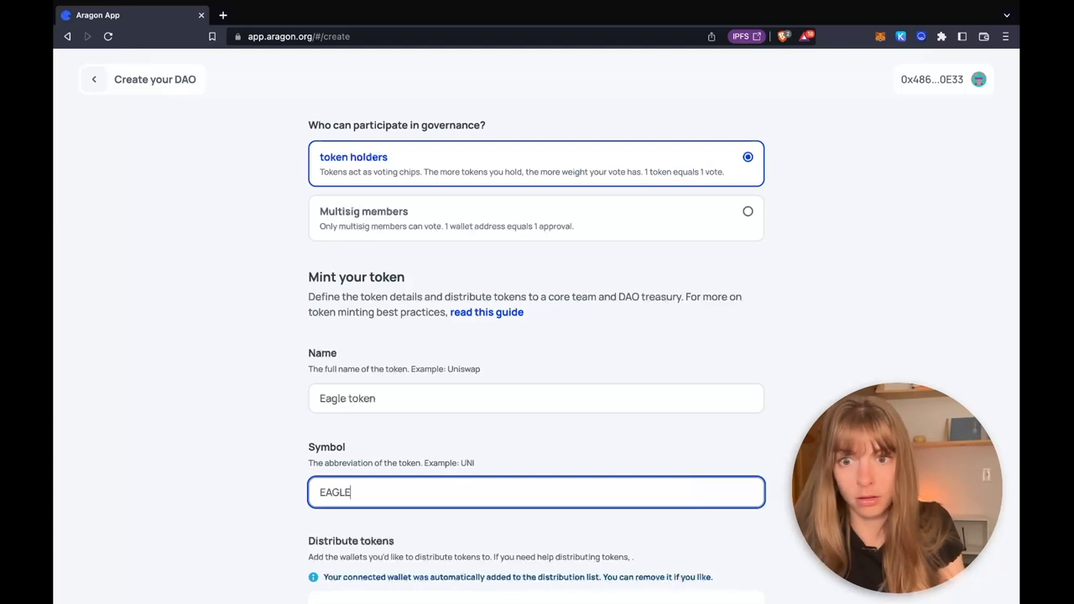
pyautogui.scroll(-3)
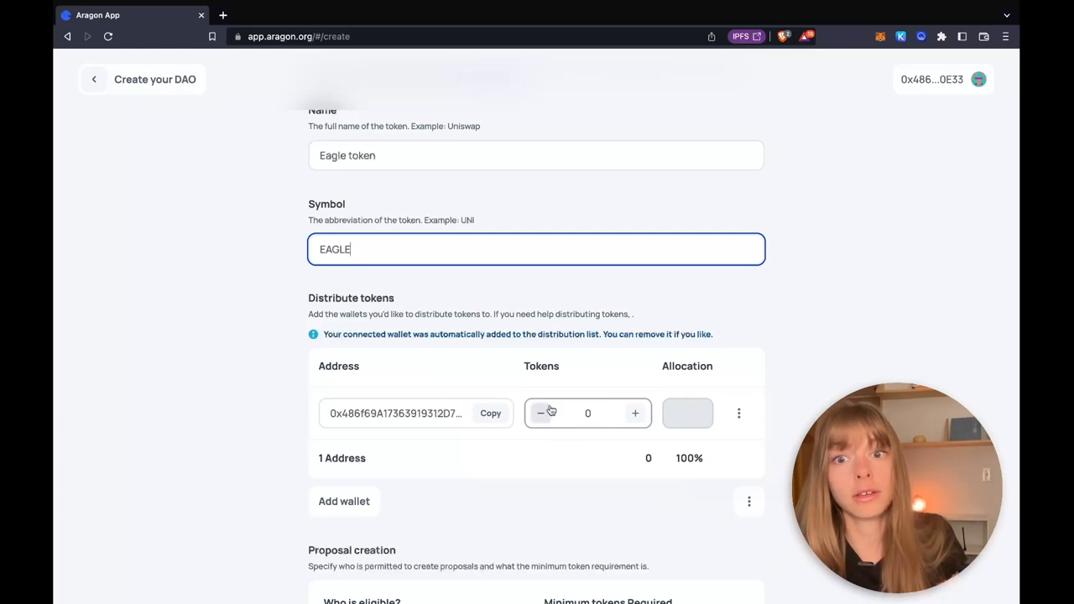
pyautogui.moveTo(573, 393)
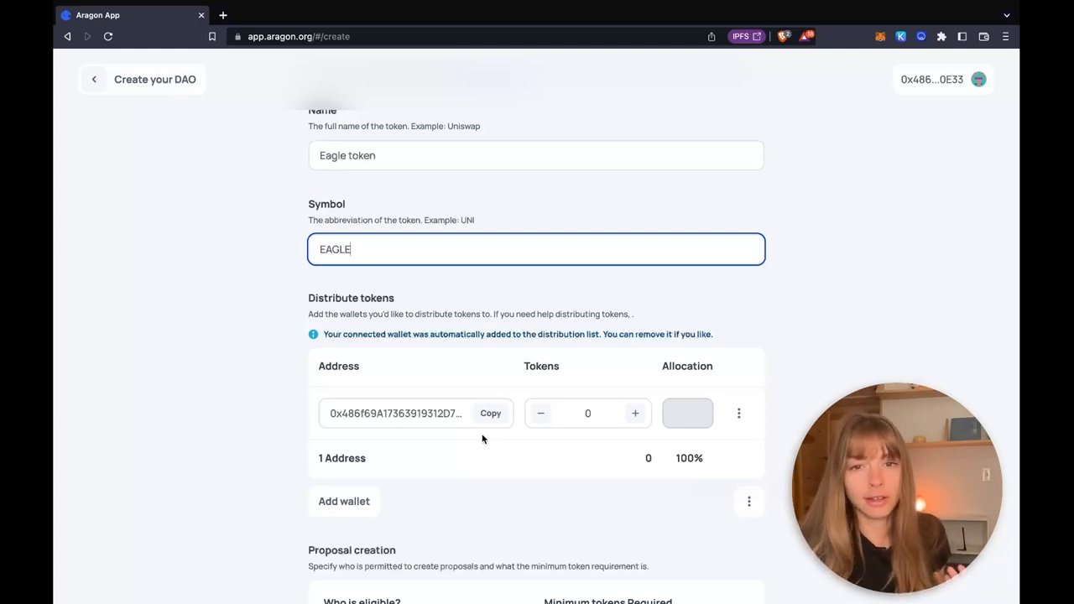
pyautogui.moveTo(552, 428)
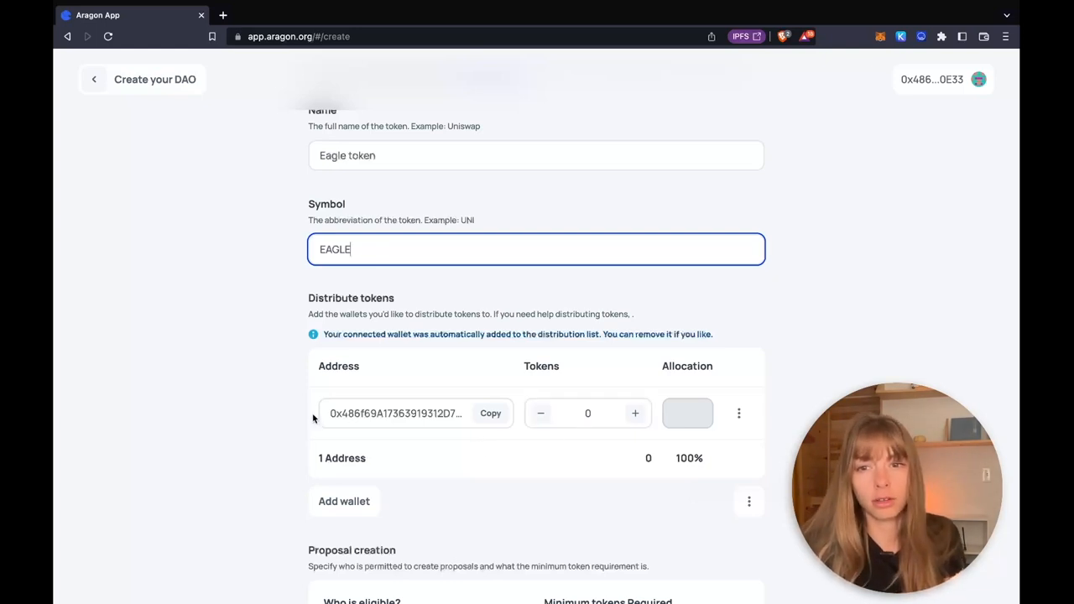
# Step: Allocate 10 tokens to the connected wallet
pyautogui.click(587, 413)
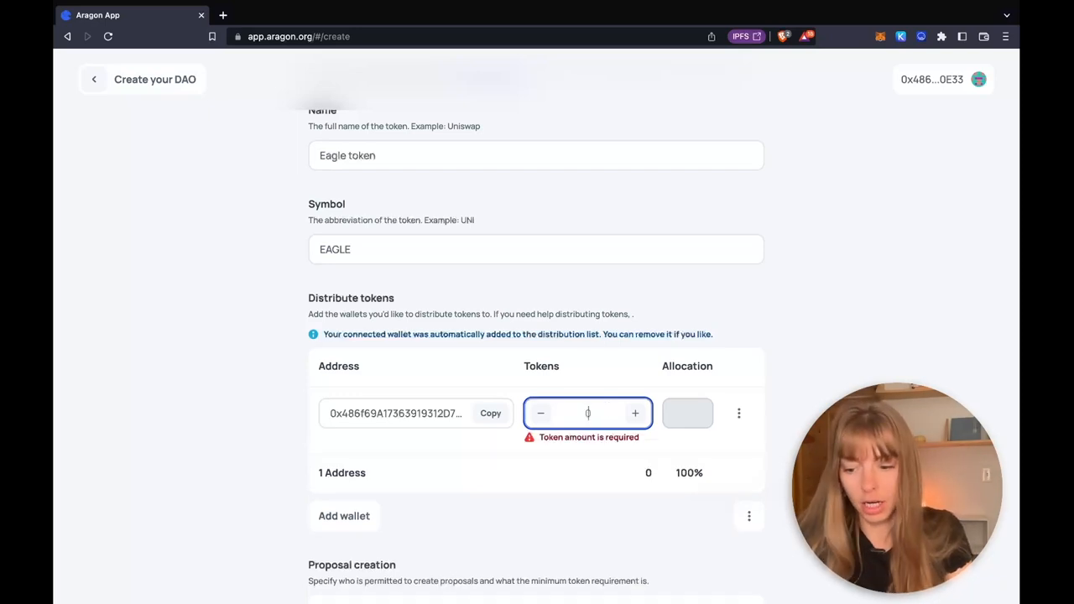
pyautogui.write('10')
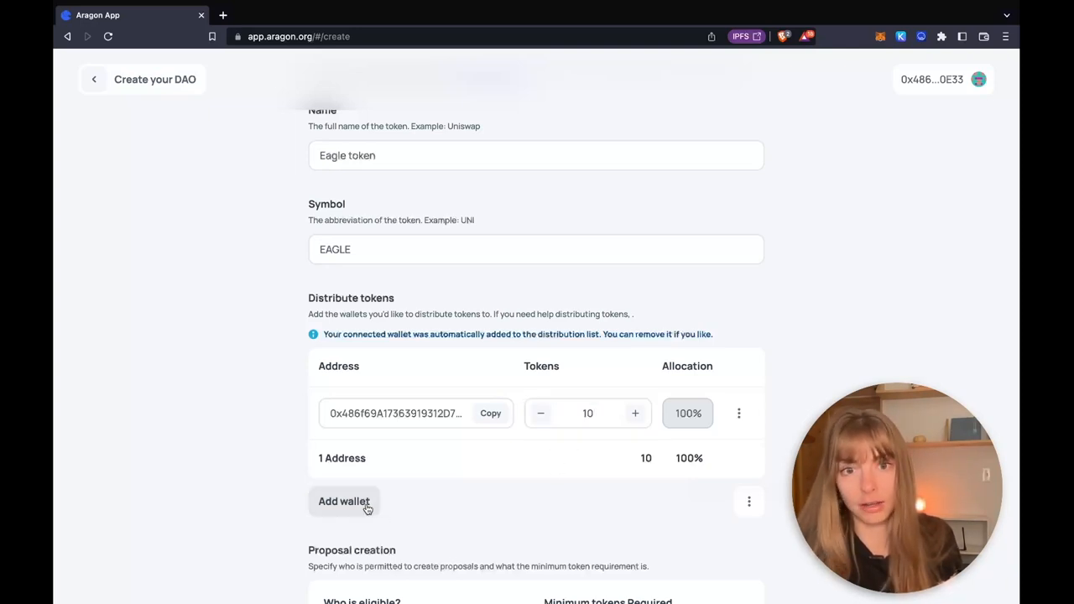
pyautogui.moveTo(591, 546)
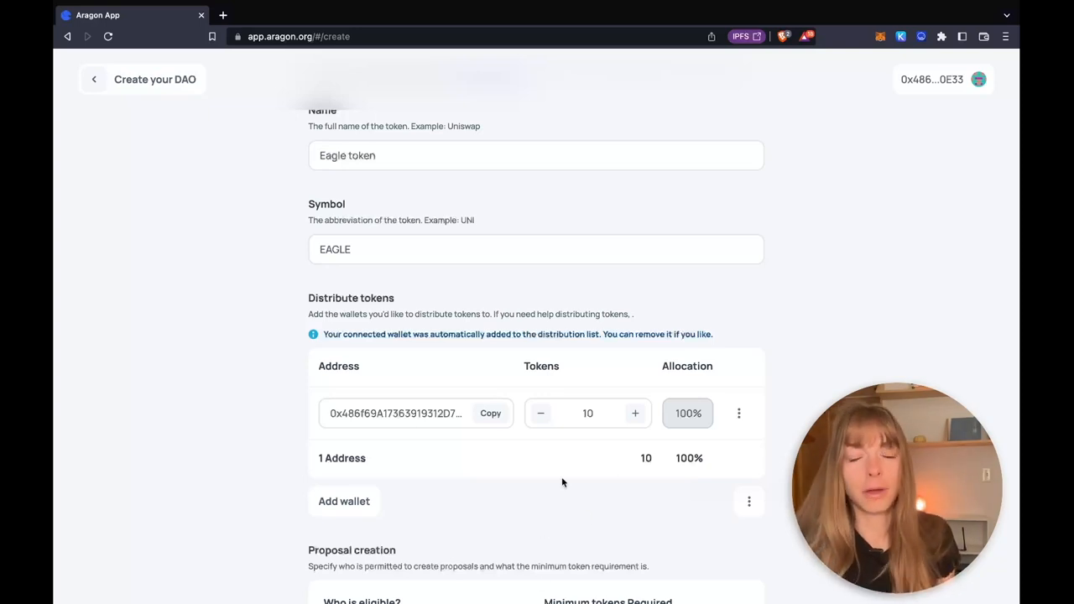
pyautogui.click(588, 413)
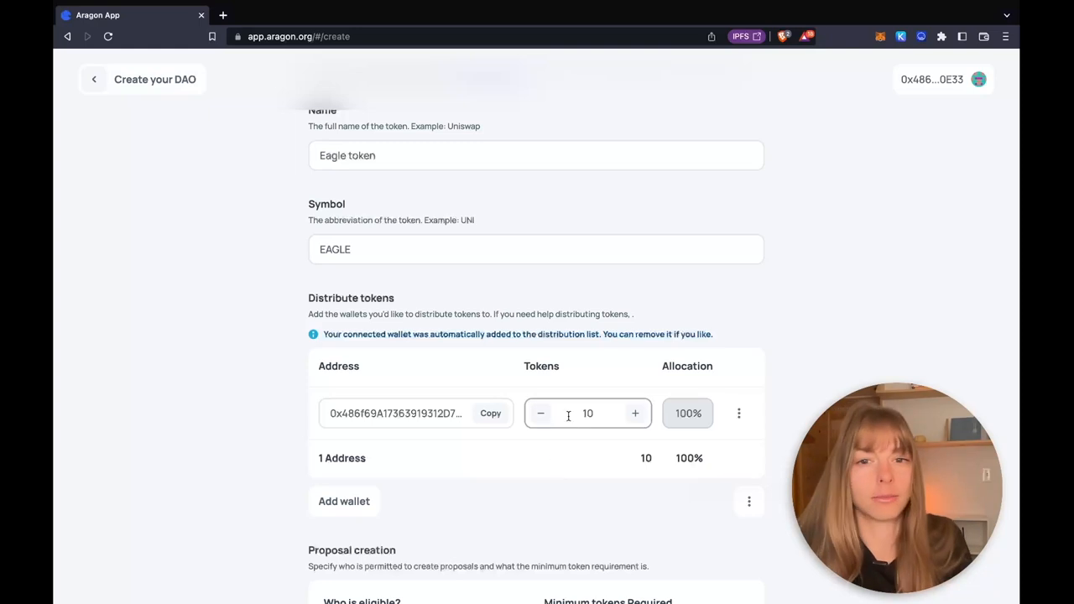
# Step: Set Minimum tokens Required for token-holder proposal creation to 1
pyautogui.scroll(-3)
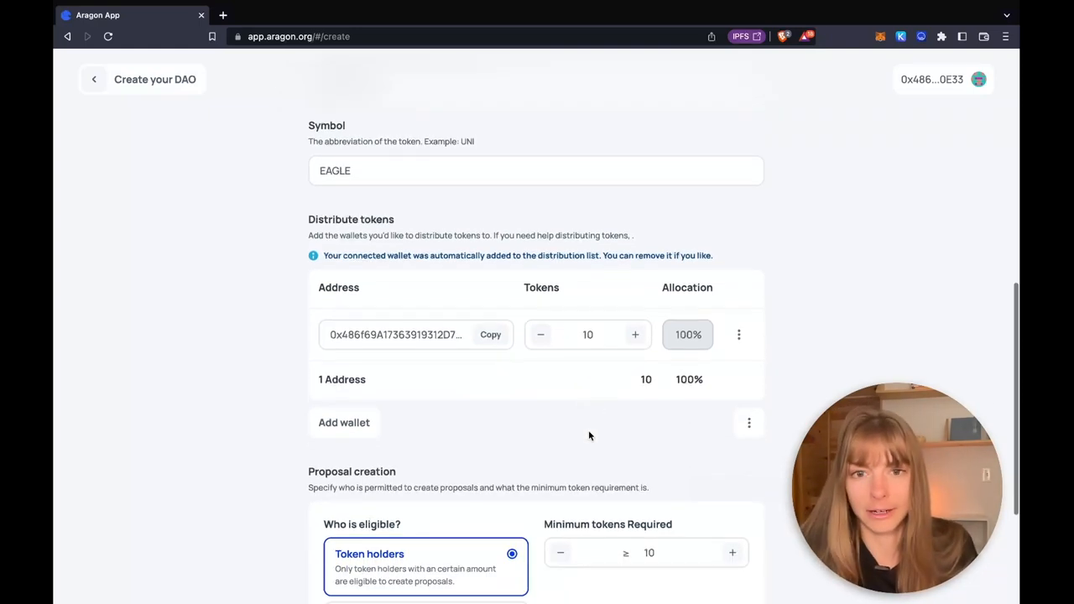
pyautogui.scroll(-3)
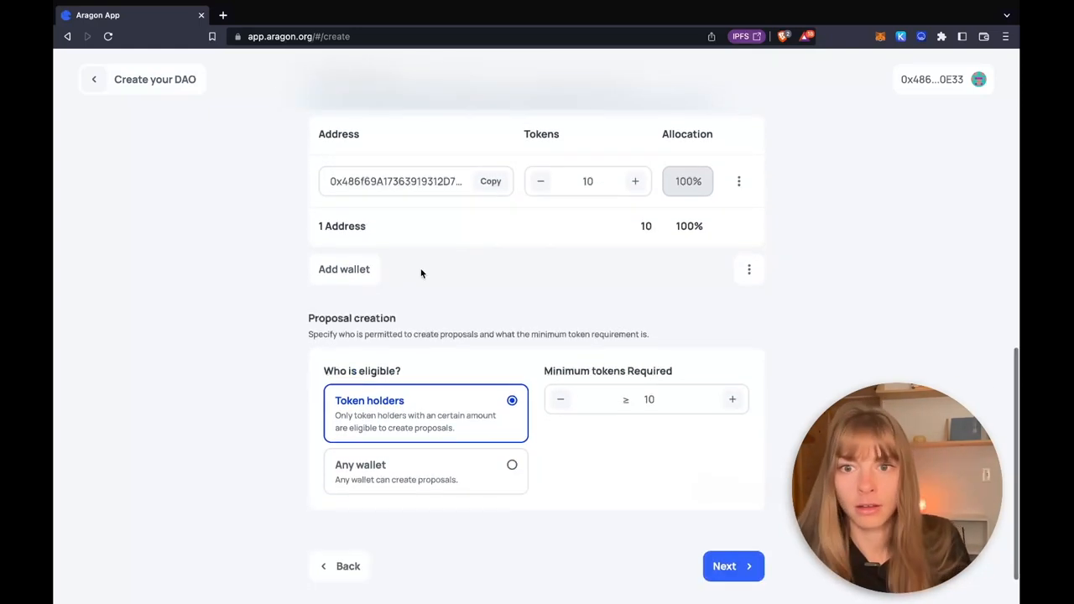
pyautogui.scroll(-3)
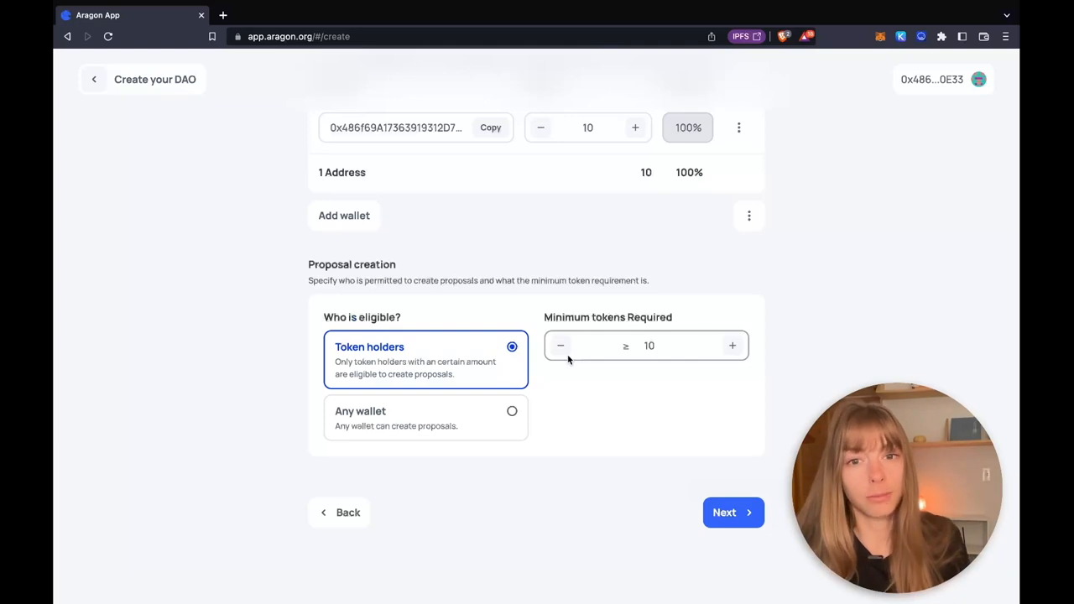
pyautogui.moveTo(604, 390)
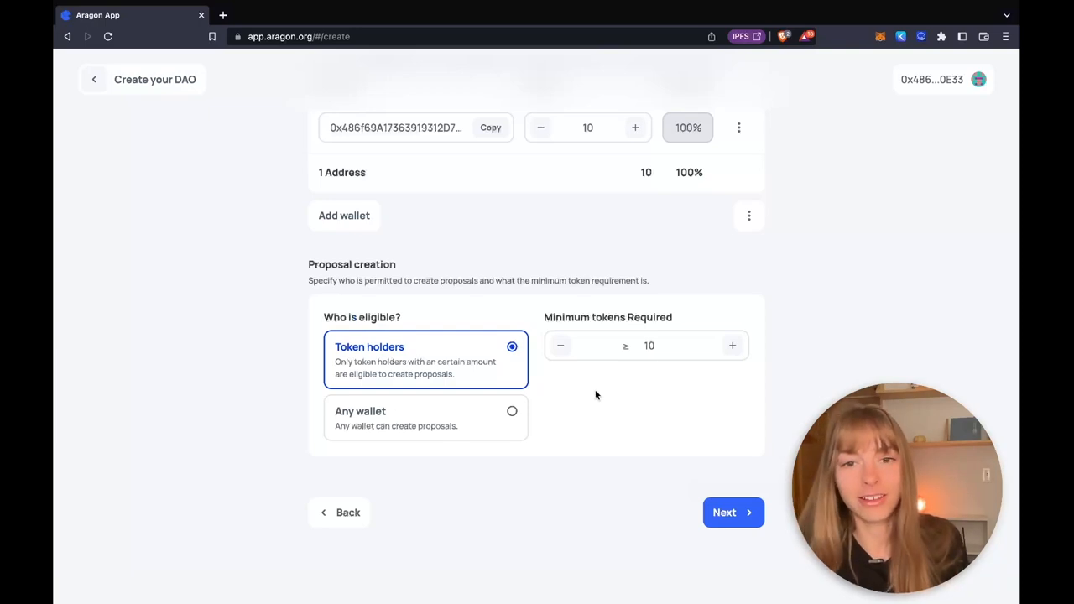
pyautogui.moveTo(581, 379)
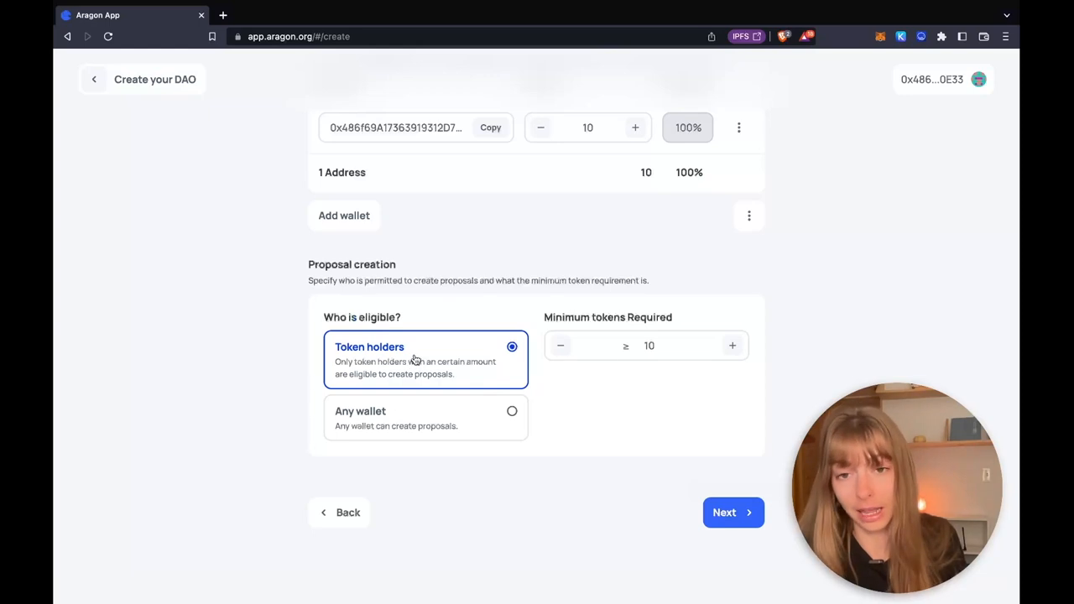
pyautogui.moveTo(562, 346)
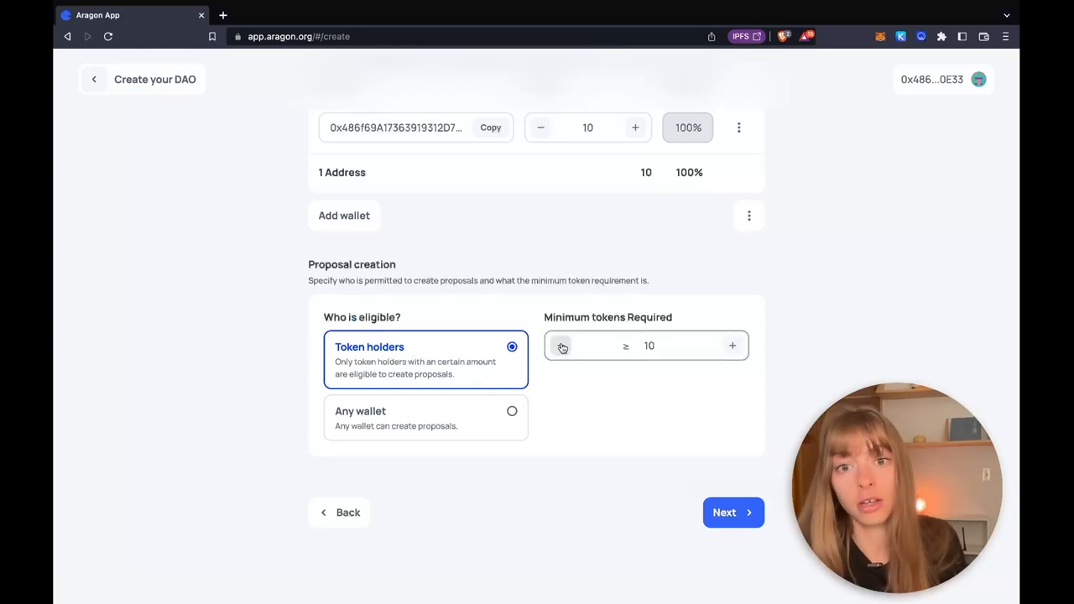
pyautogui.write('5')
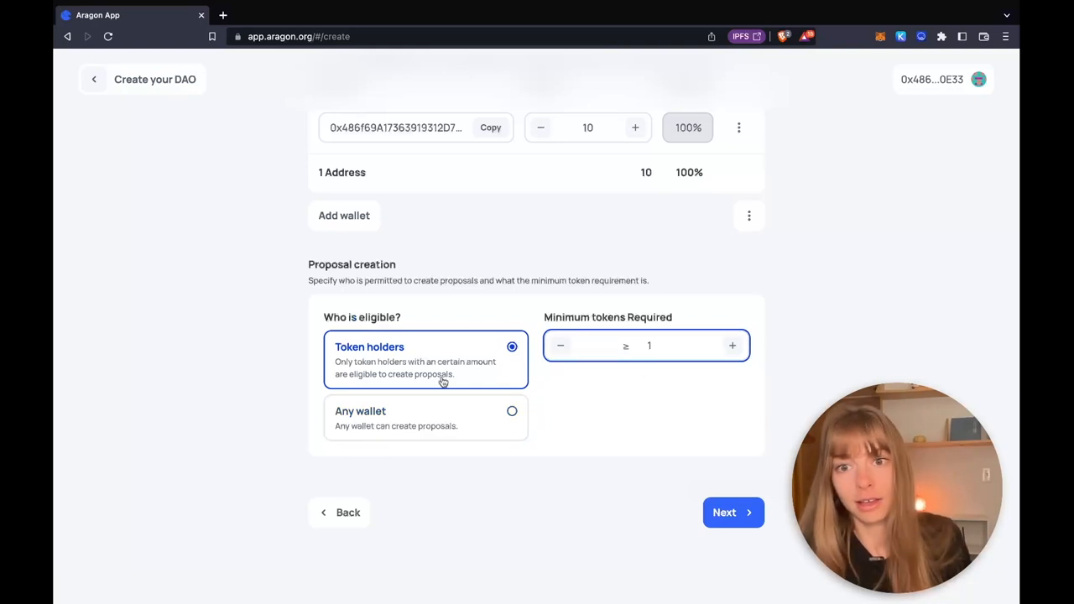
pyautogui.moveTo(729, 512)
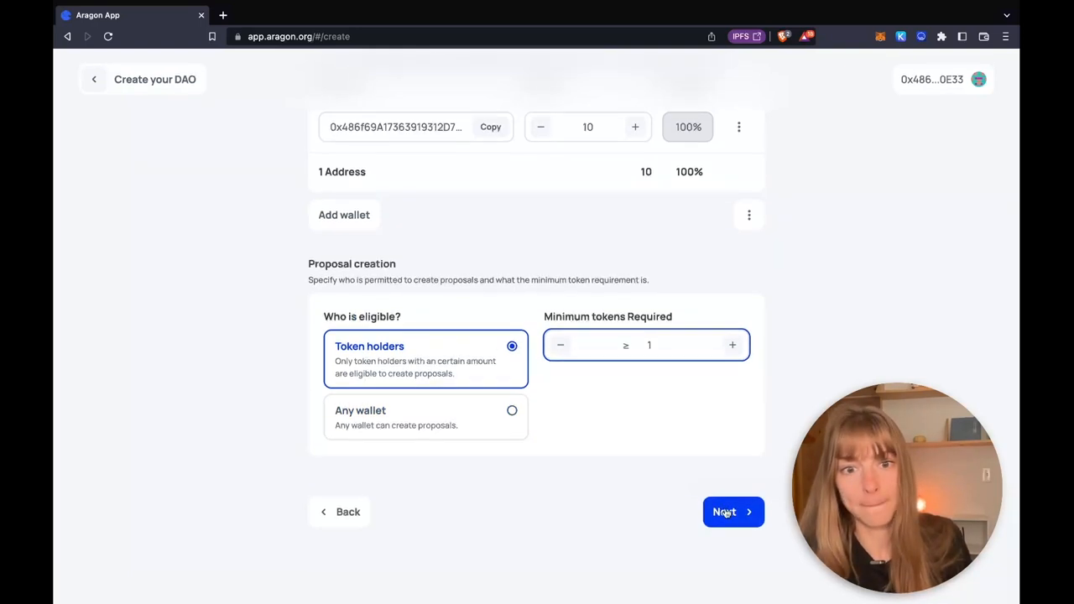
# Step: Set the support threshold to 50% in governance settings
pyautogui.click(733, 511)
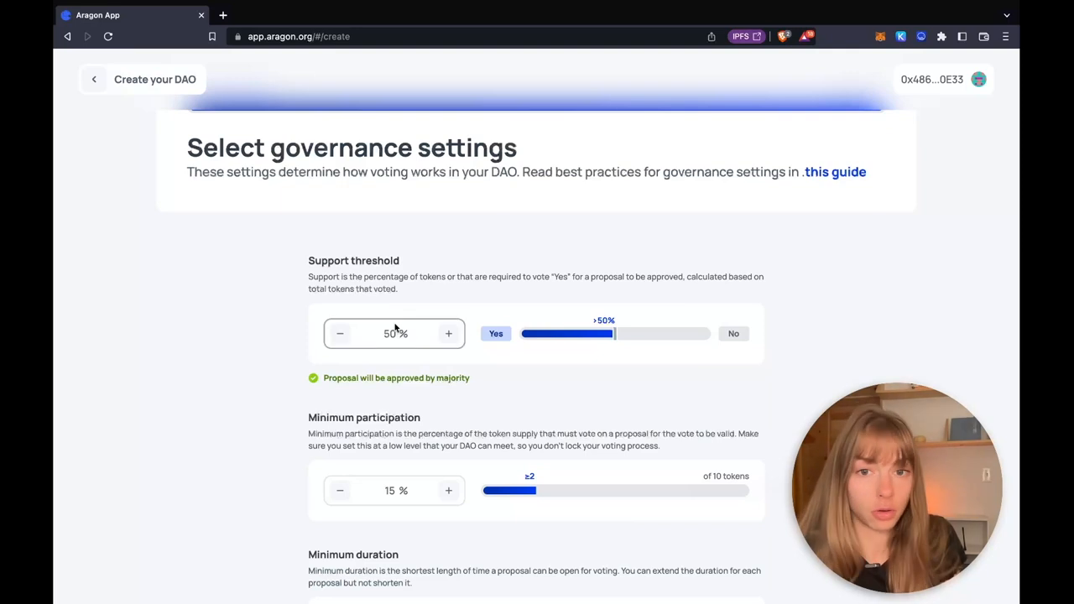
pyautogui.scroll(-3)
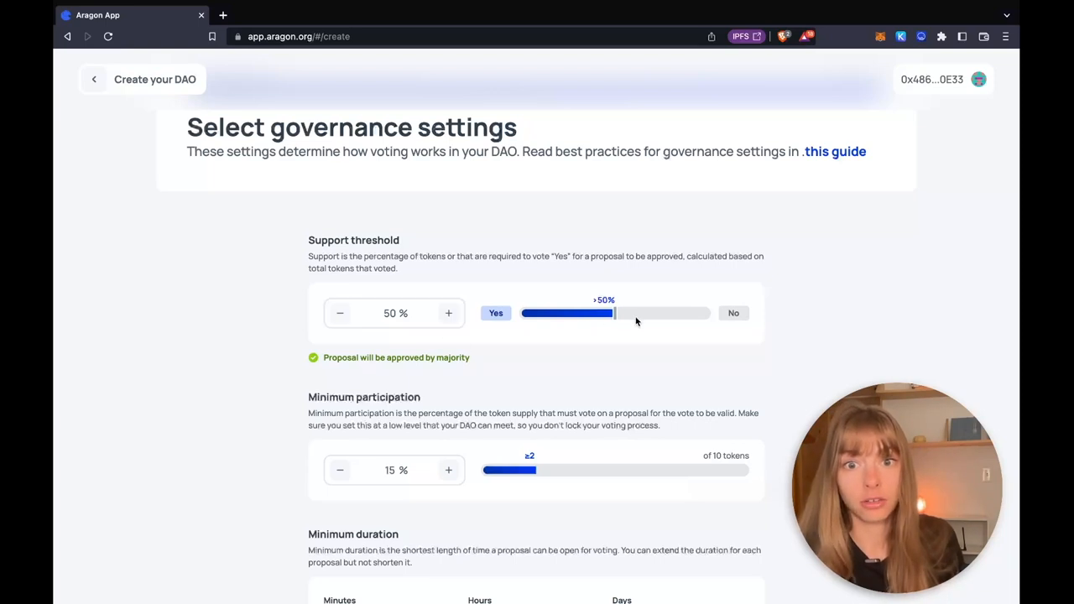
pyautogui.click(448, 313)
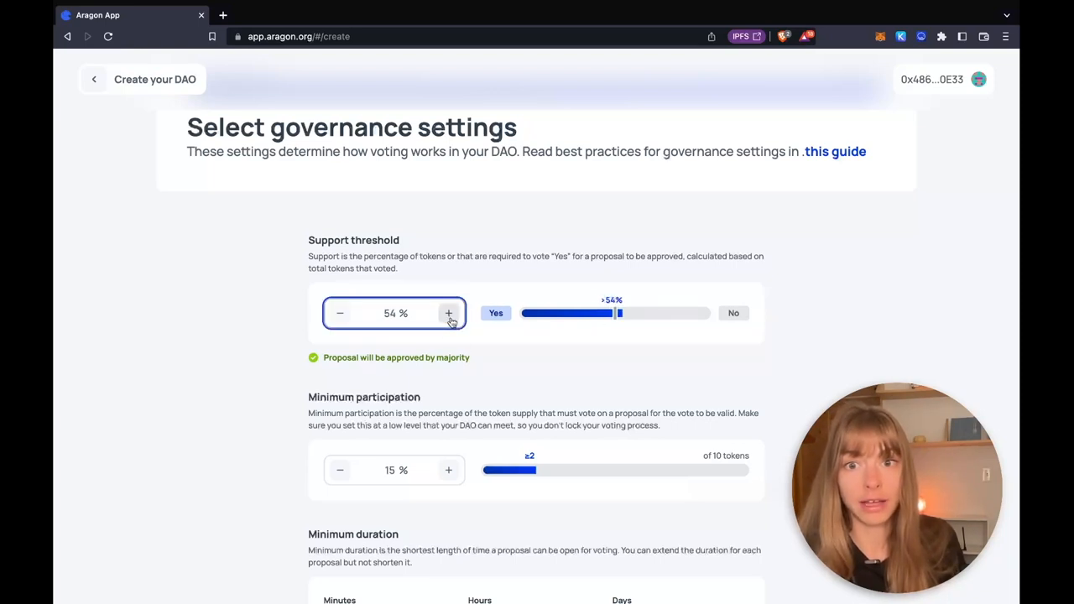
pyautogui.click(449, 313)
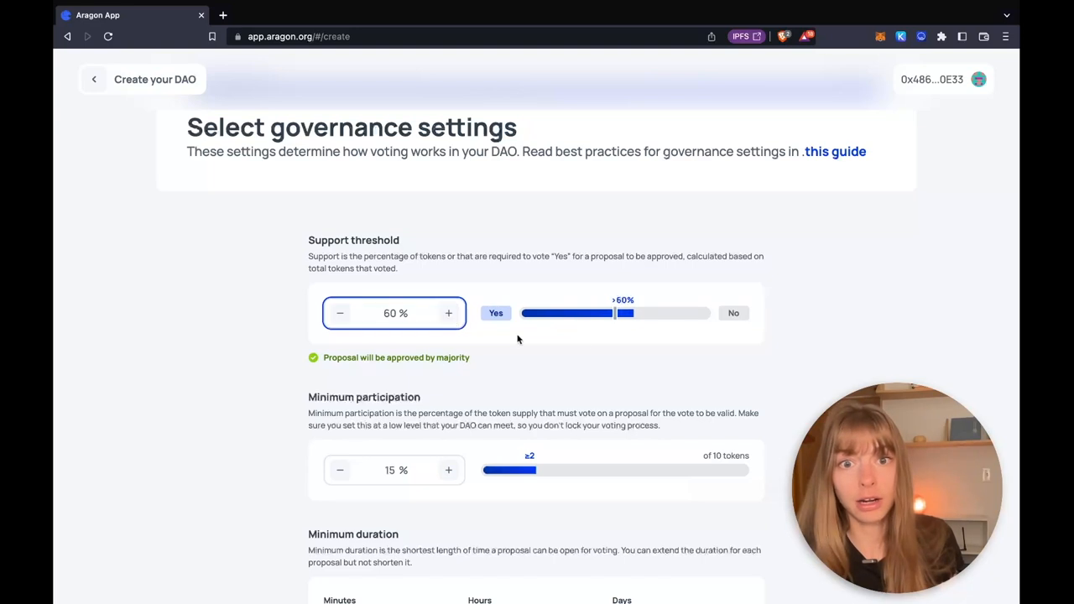
pyautogui.moveTo(617, 324)
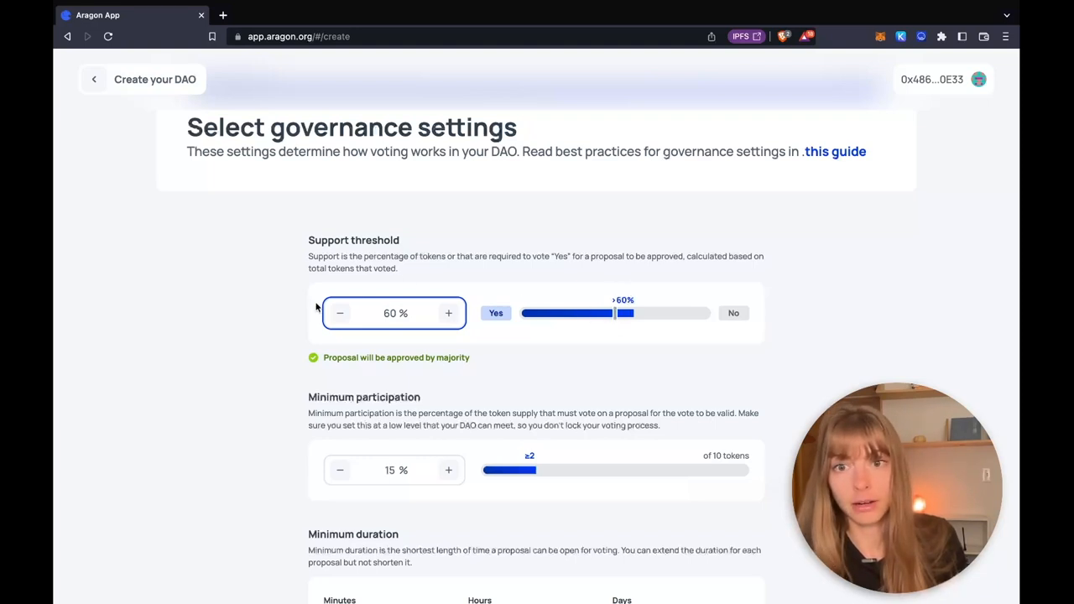
pyautogui.click(339, 313)
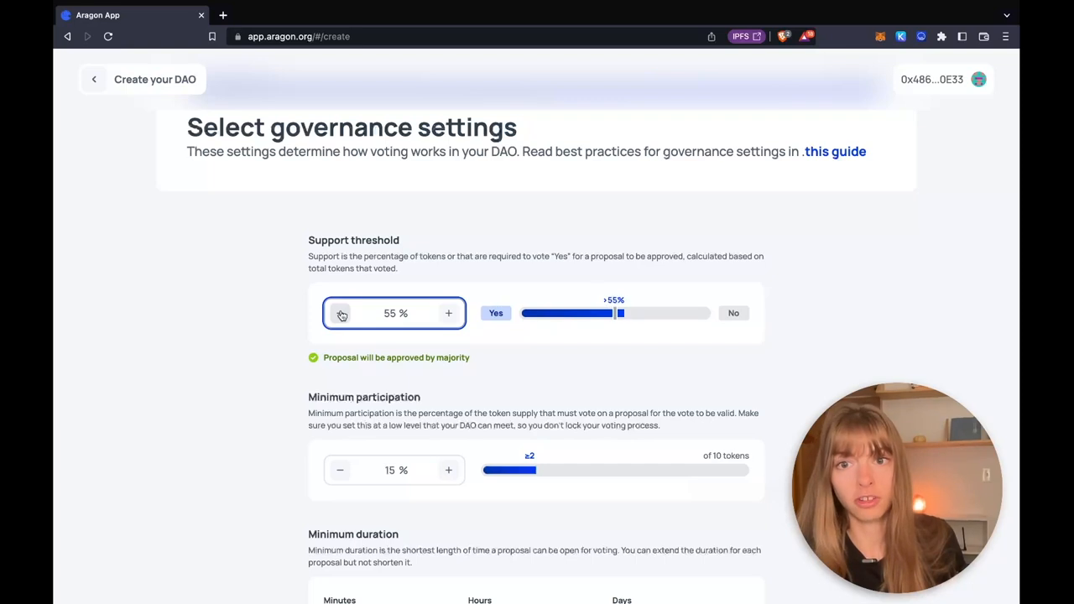
pyautogui.click(342, 313)
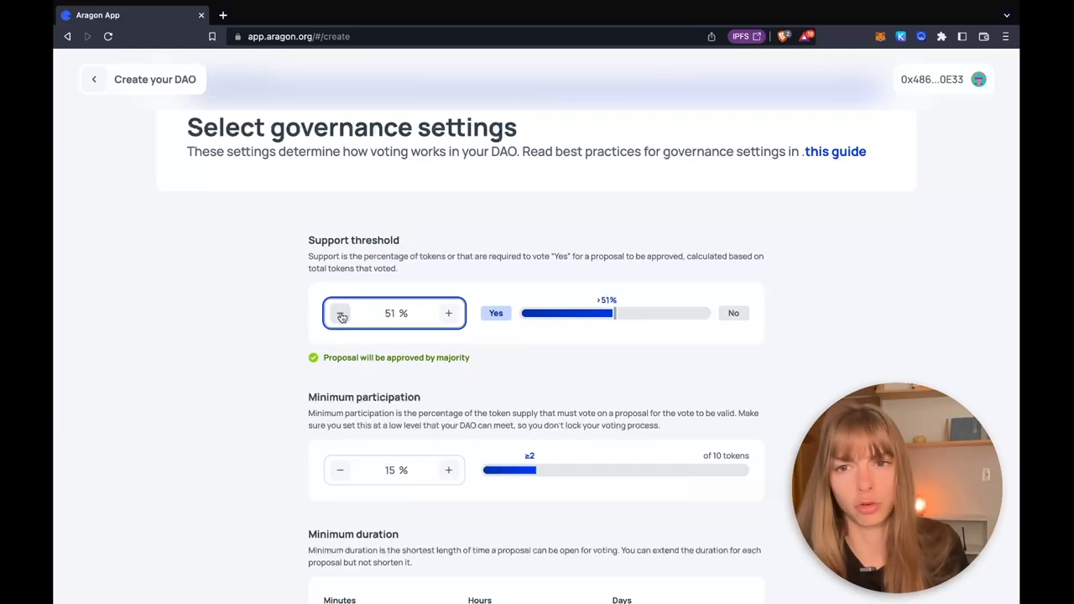
pyautogui.click(340, 313)
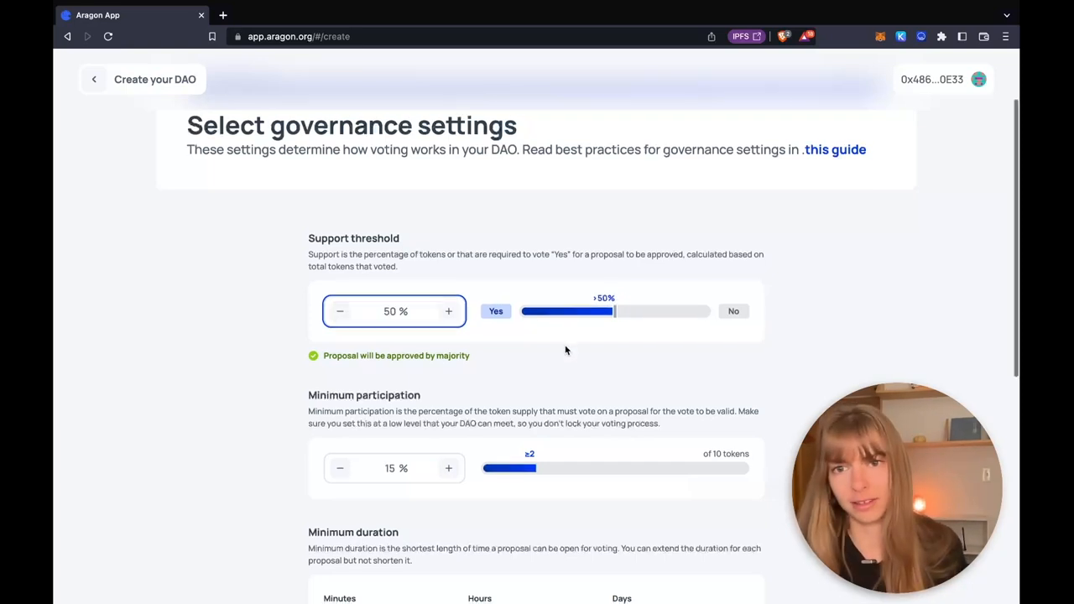
# Step: Raise minimum participation to 21%, requiring 3 of 10 tokens to vote
pyautogui.scroll(-3)
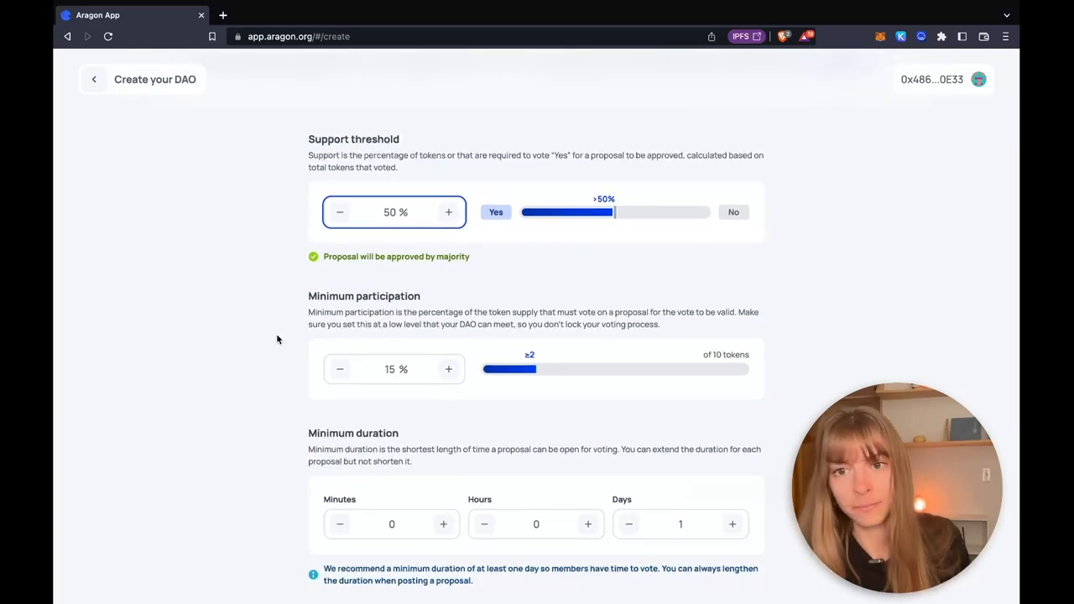
pyautogui.click(392, 369)
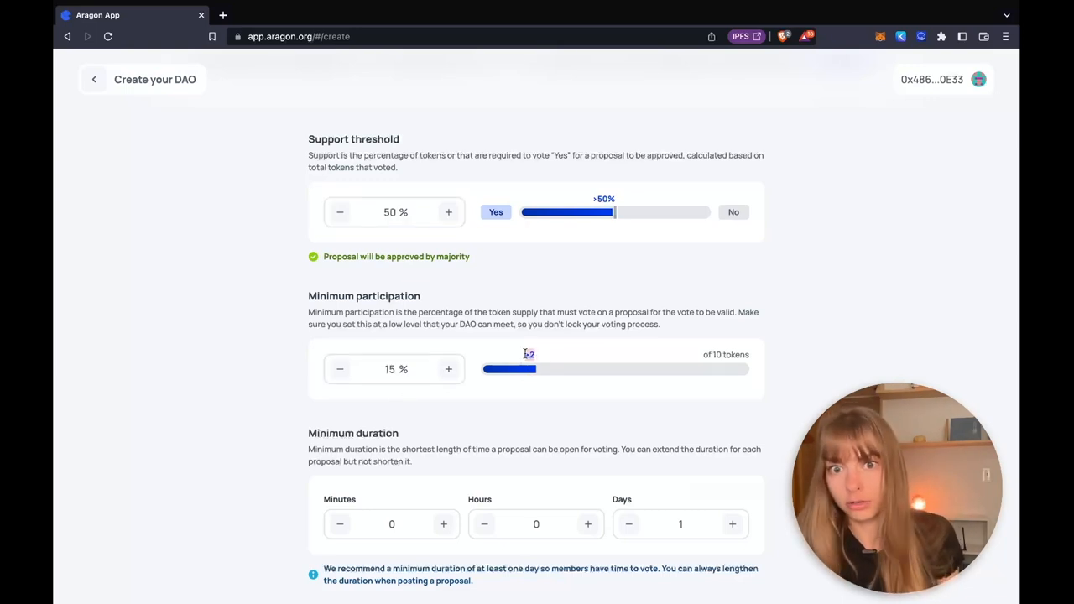
pyautogui.moveTo(545, 369)
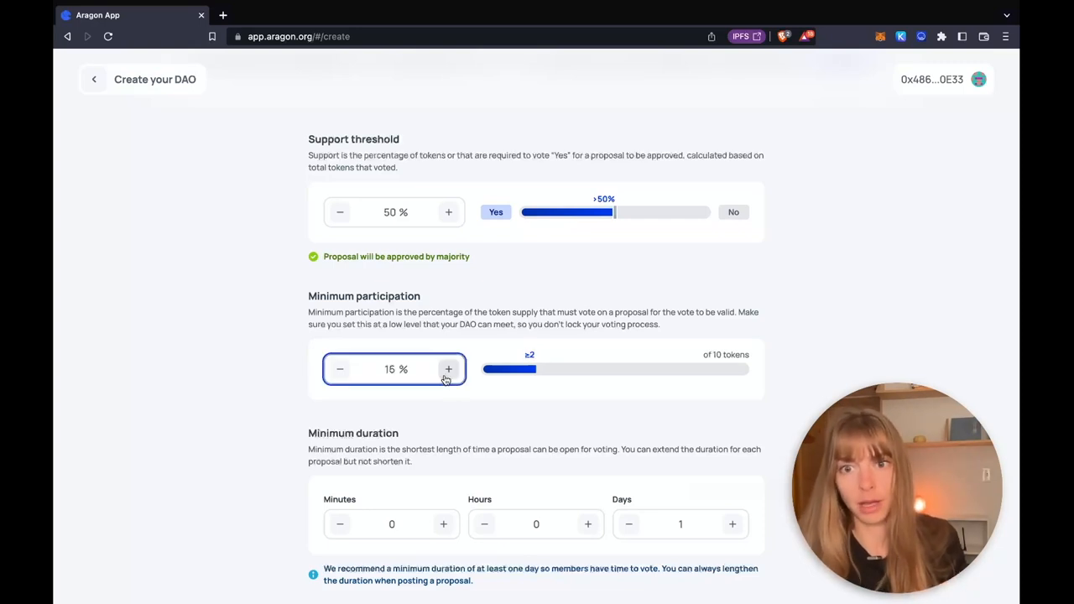
pyautogui.click(448, 369)
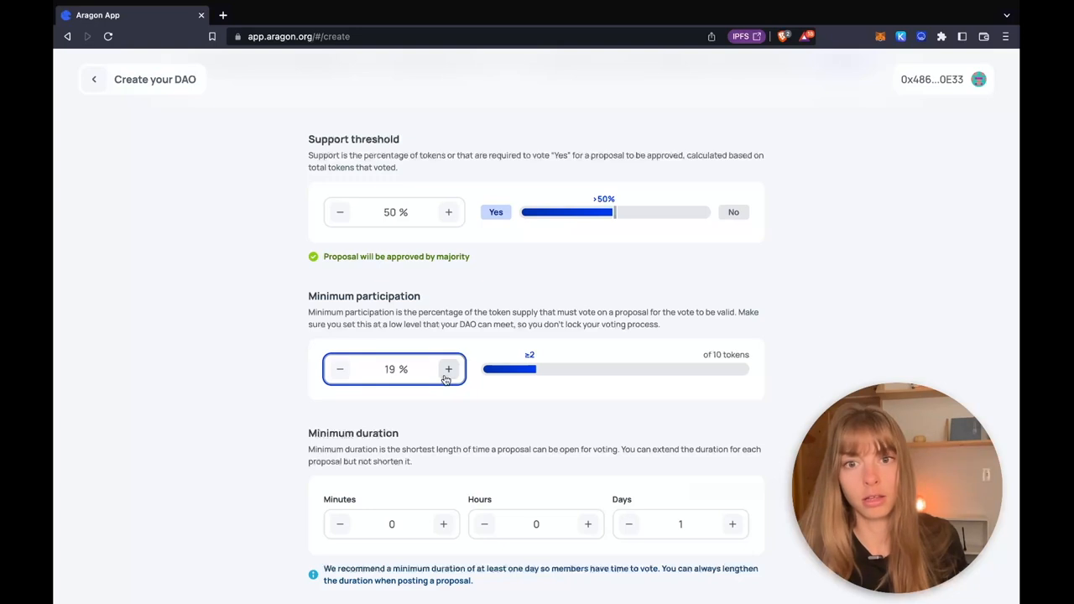
pyautogui.click(448, 369)
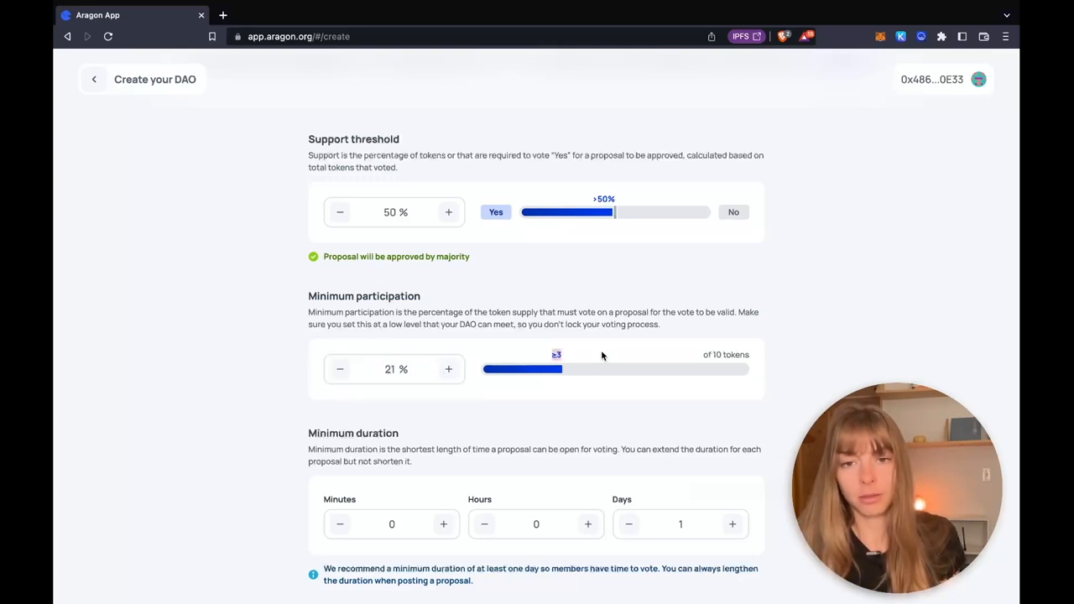
# Step: Set a 5-day minimum duration, disable early execution and enable vote change
pyautogui.scroll(-3)
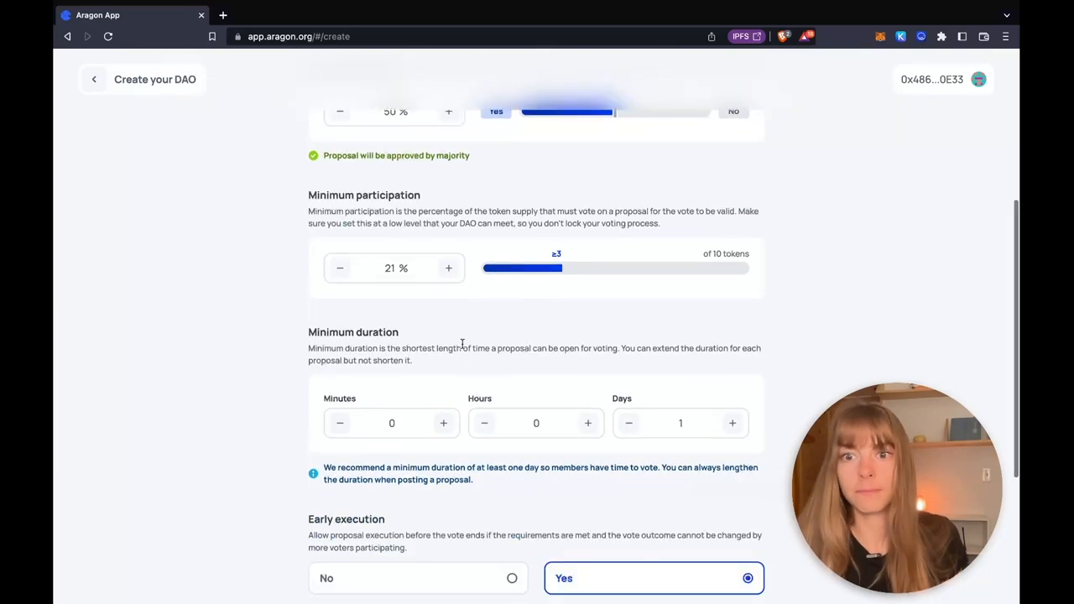
pyautogui.scroll(-3)
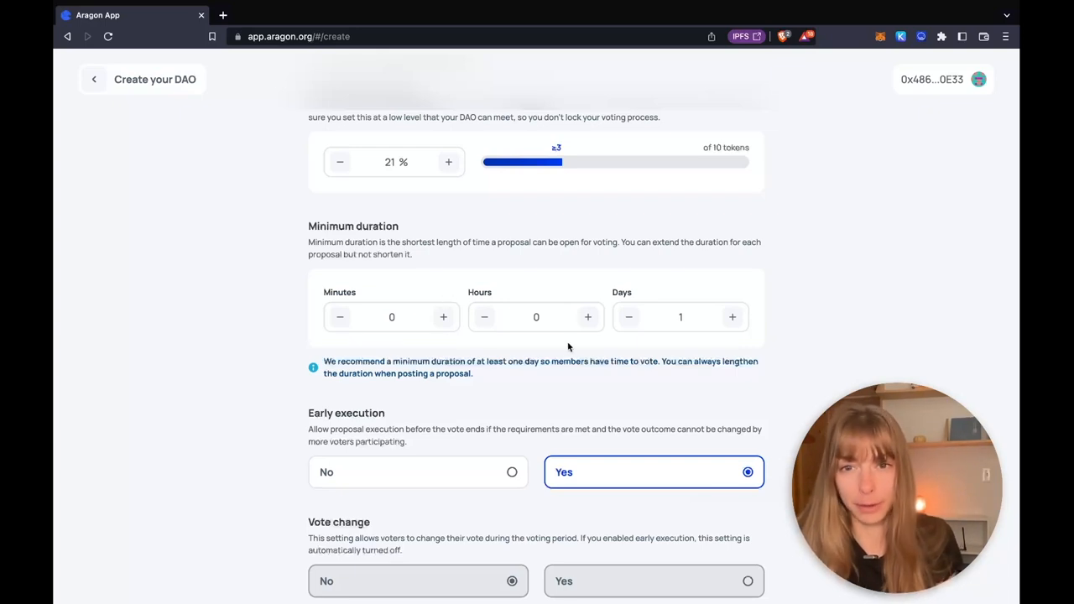
pyautogui.moveTo(560, 446)
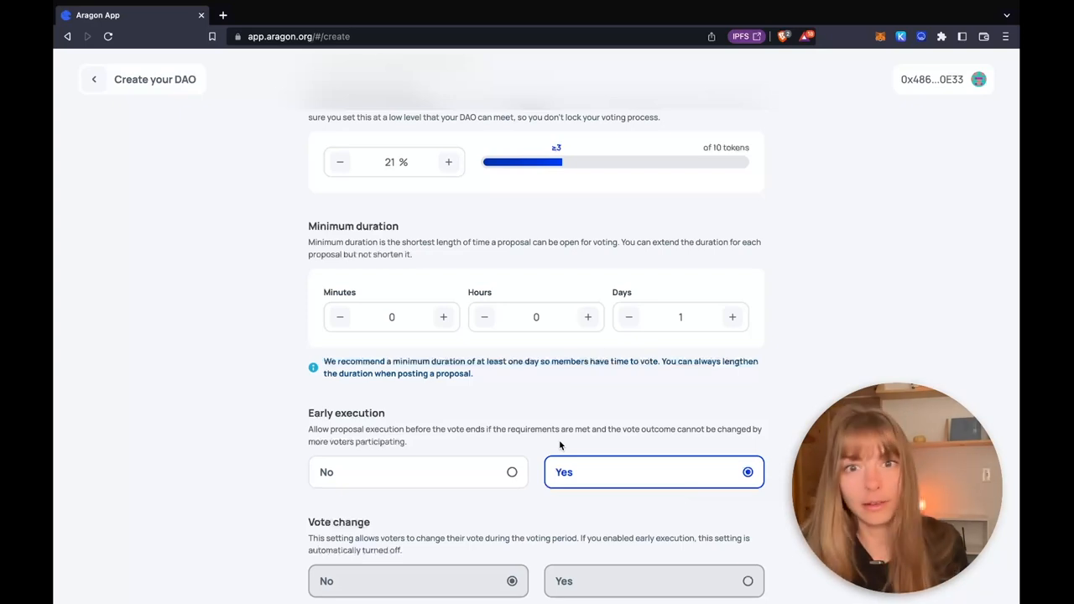
pyautogui.moveTo(638, 349)
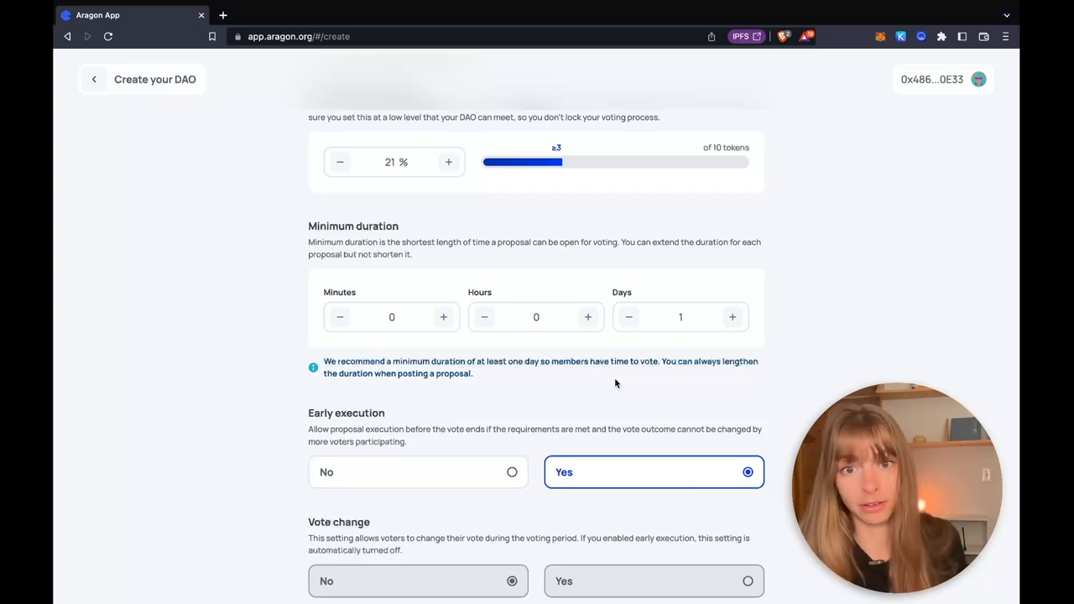
pyautogui.moveTo(560, 381)
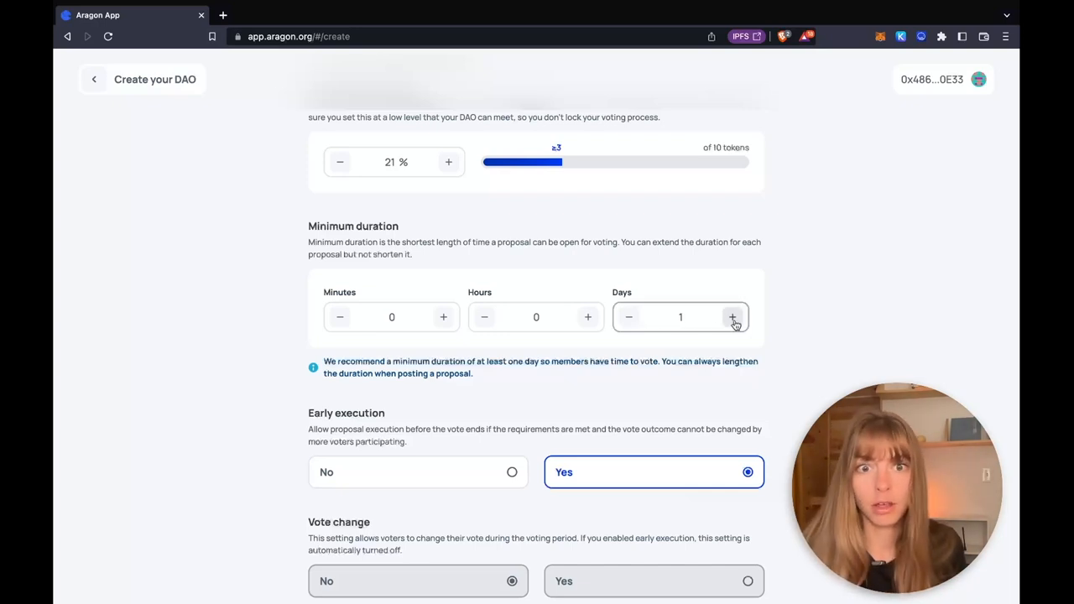
pyautogui.click(733, 317)
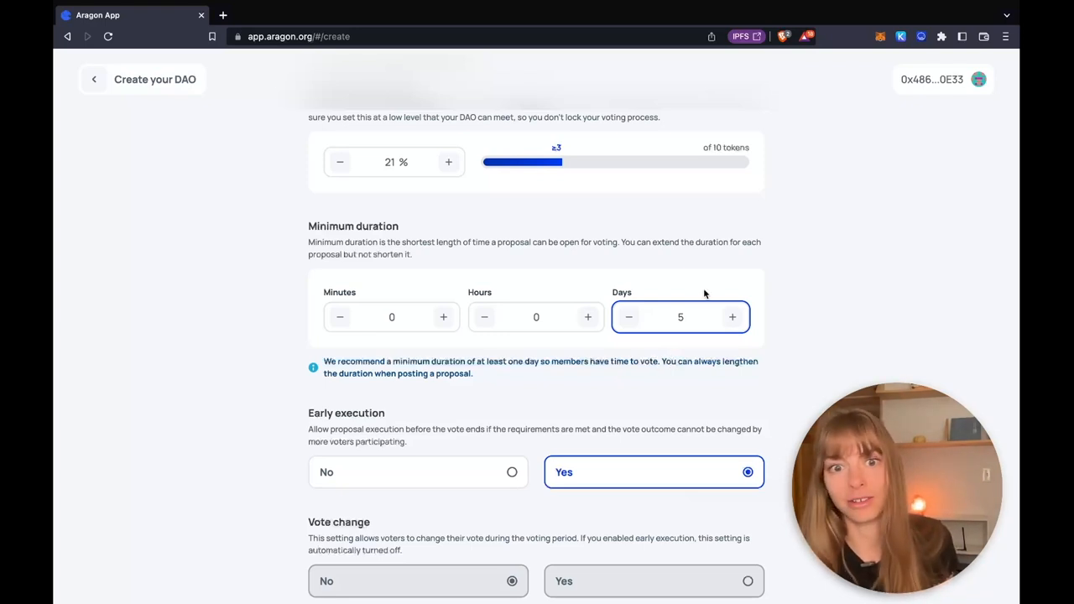
pyautogui.click(681, 316)
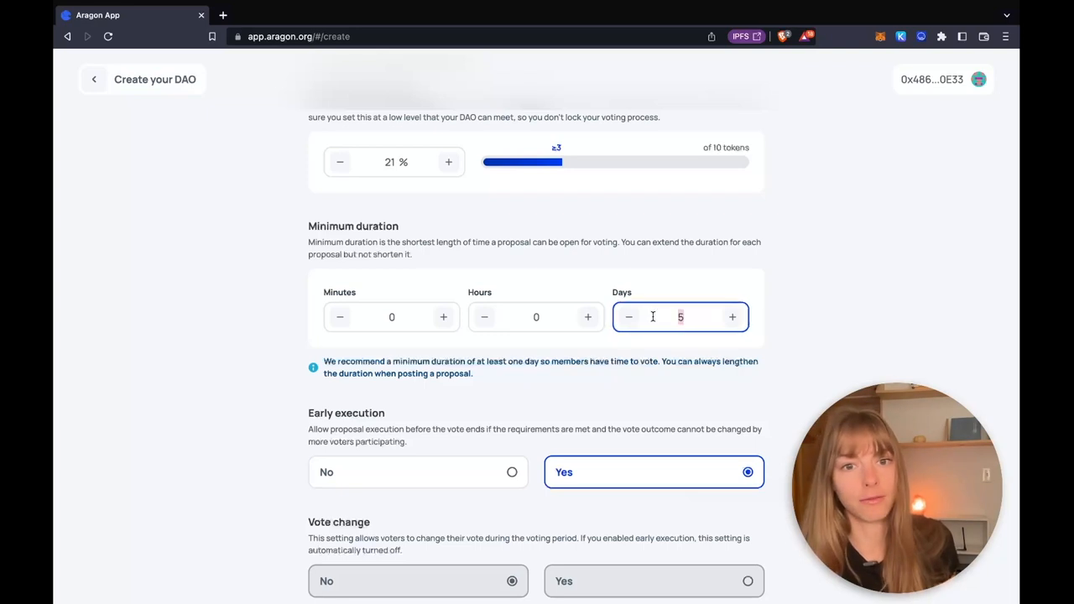
pyautogui.scroll(-3)
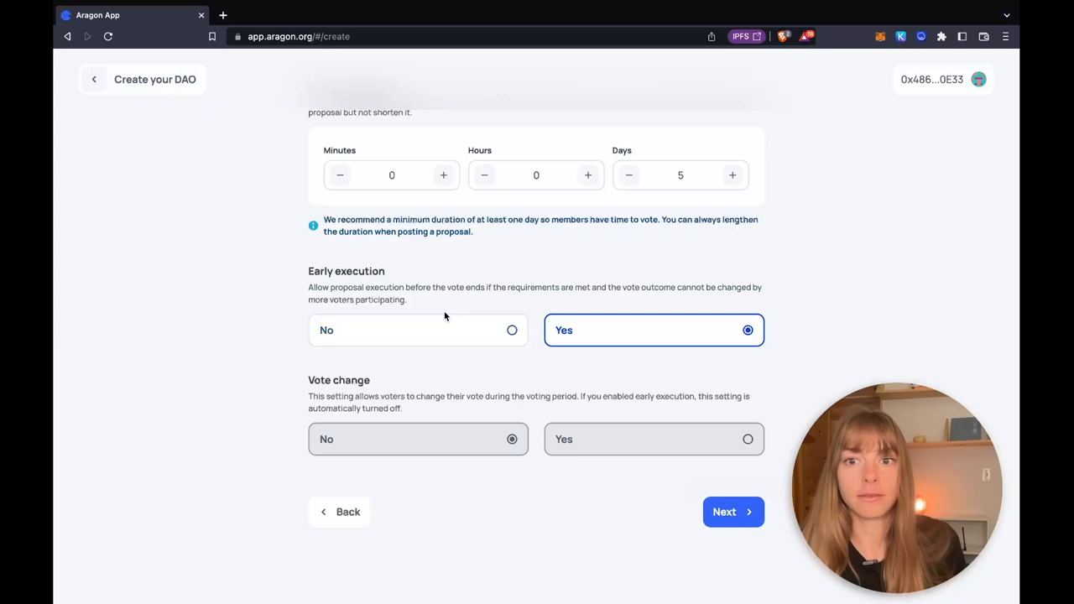
pyautogui.moveTo(430, 299)
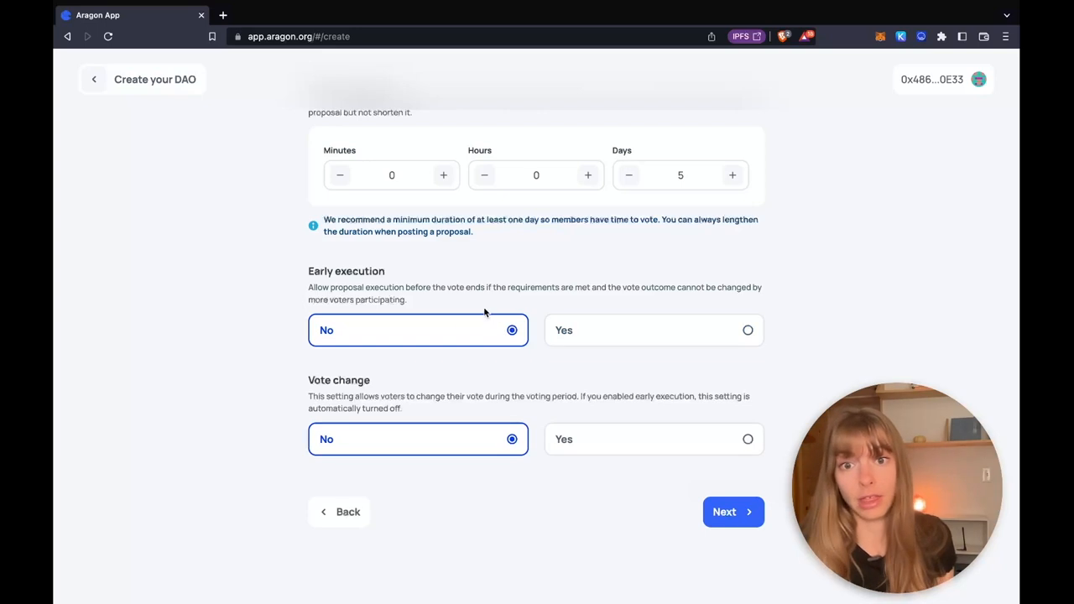
pyautogui.moveTo(325, 413)
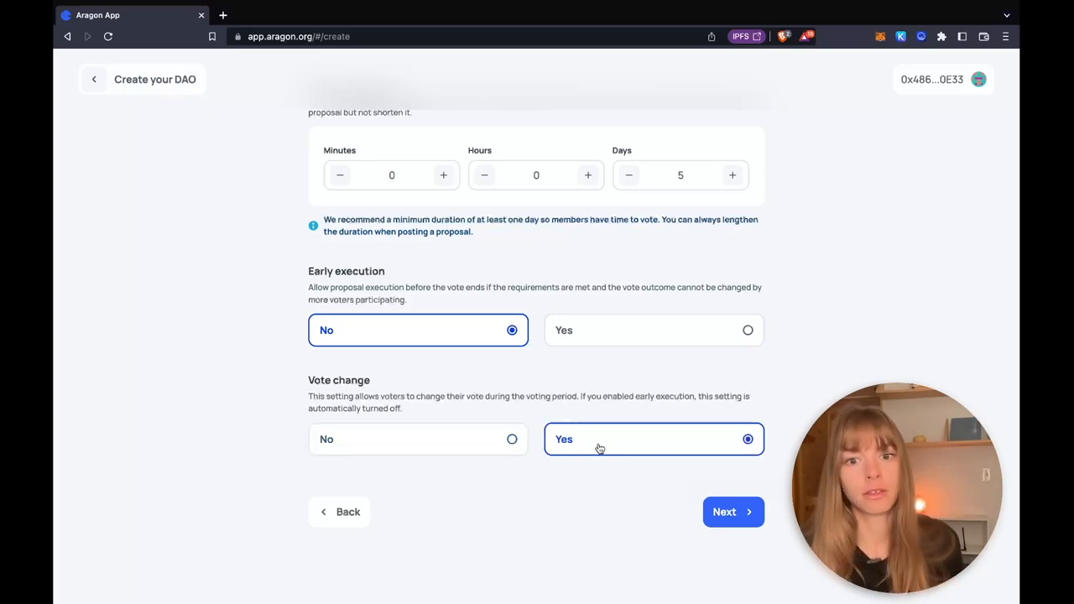
pyautogui.moveTo(723, 511)
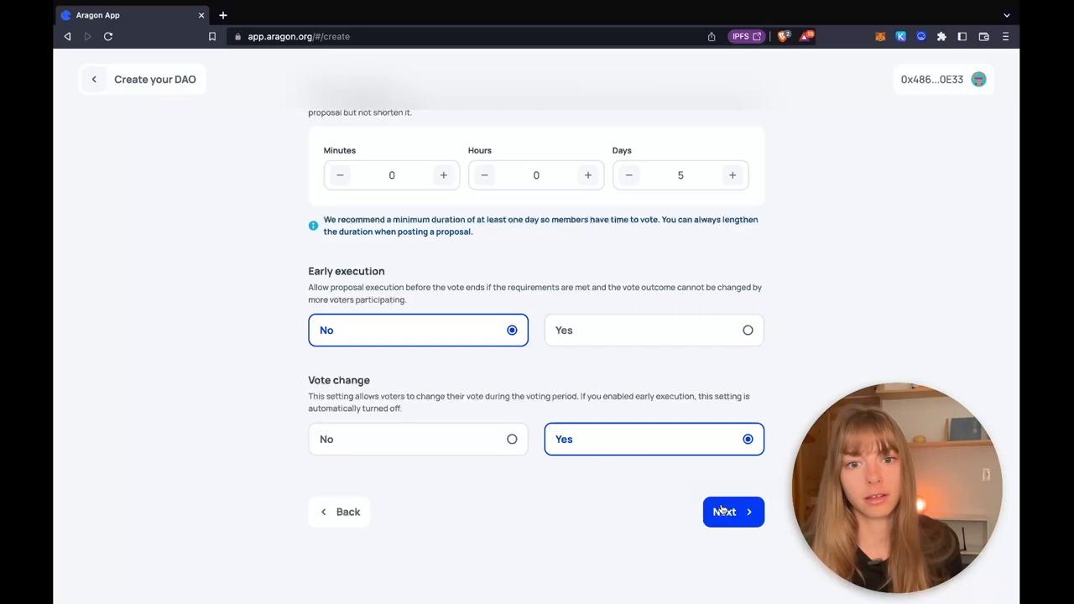
pyautogui.click(733, 512)
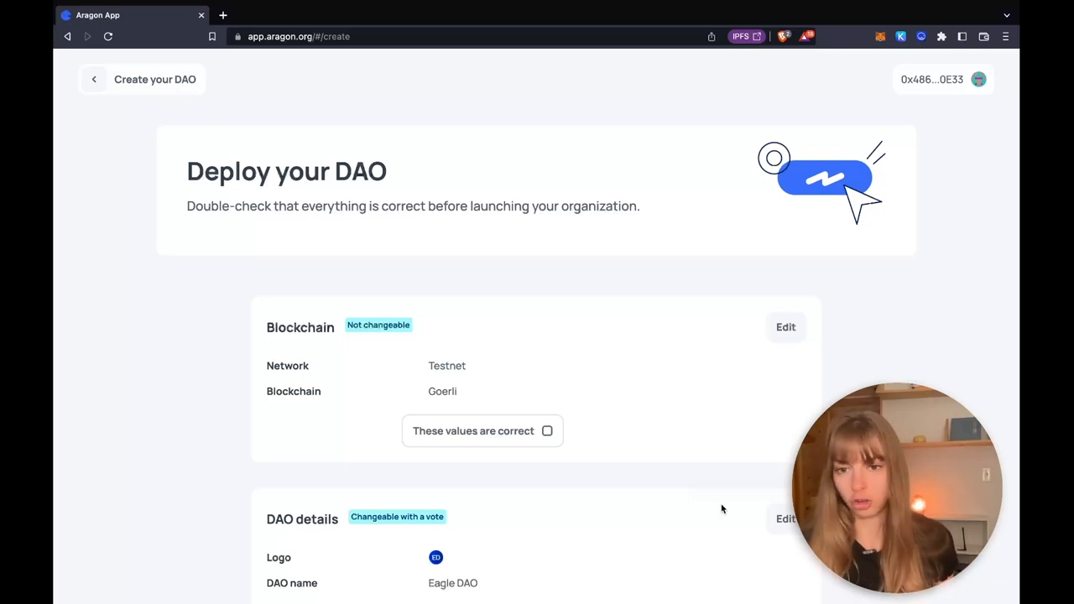
pyautogui.moveTo(396, 345)
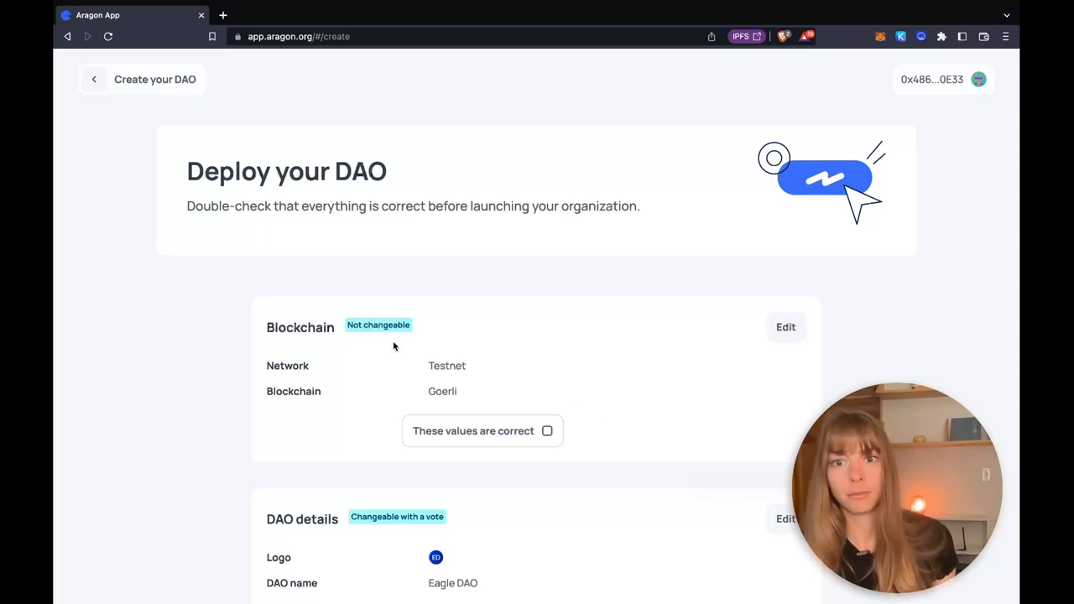
pyautogui.moveTo(401, 330)
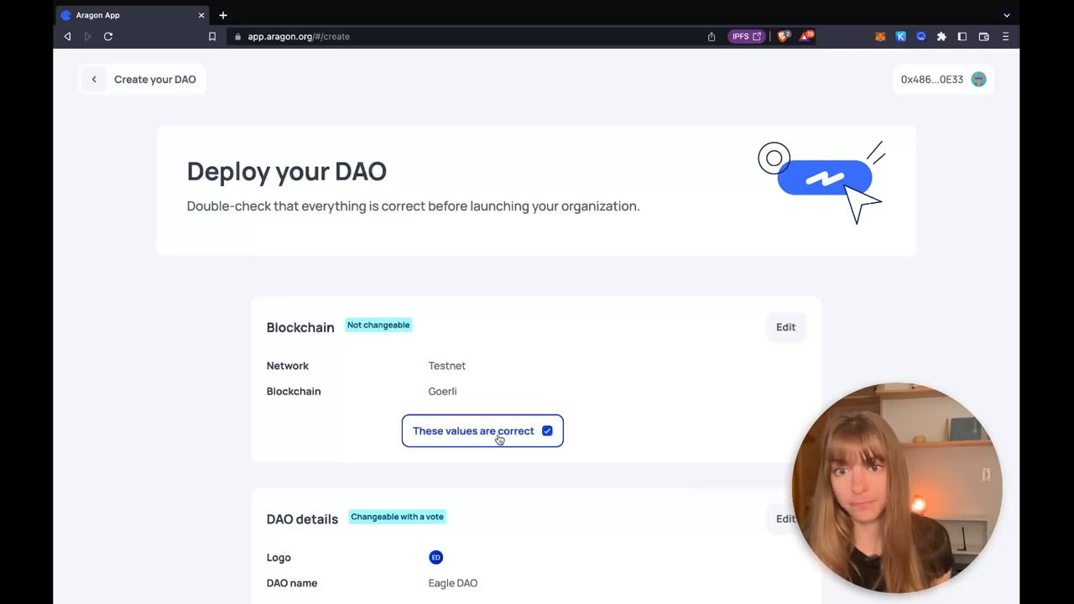
# Step: Confirm DAO details and voting parameters as correct, then open deployment fees
pyautogui.scroll(-3)
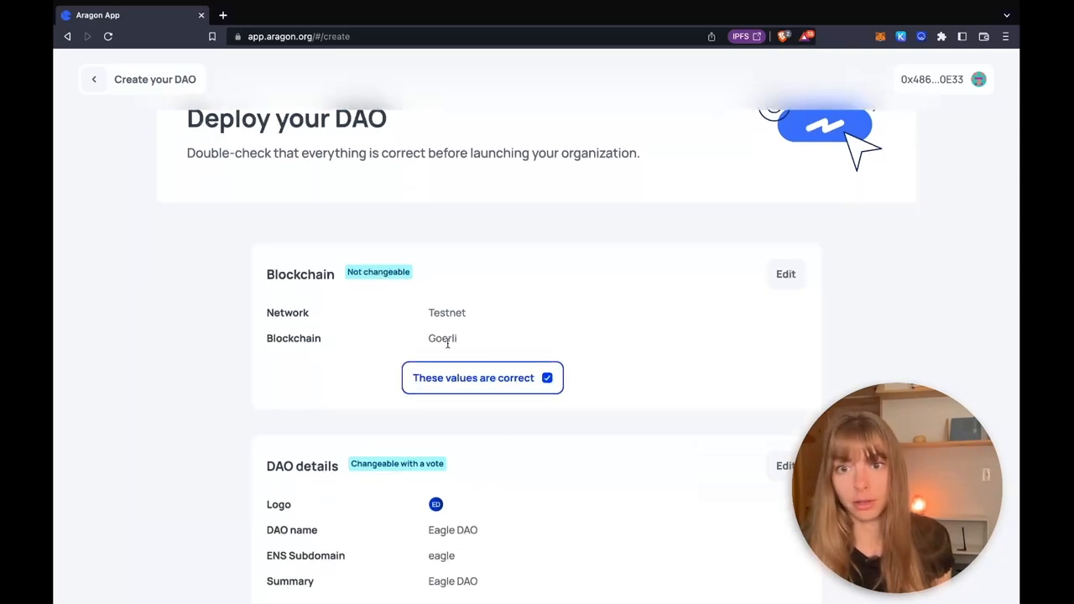
pyautogui.scroll(-3)
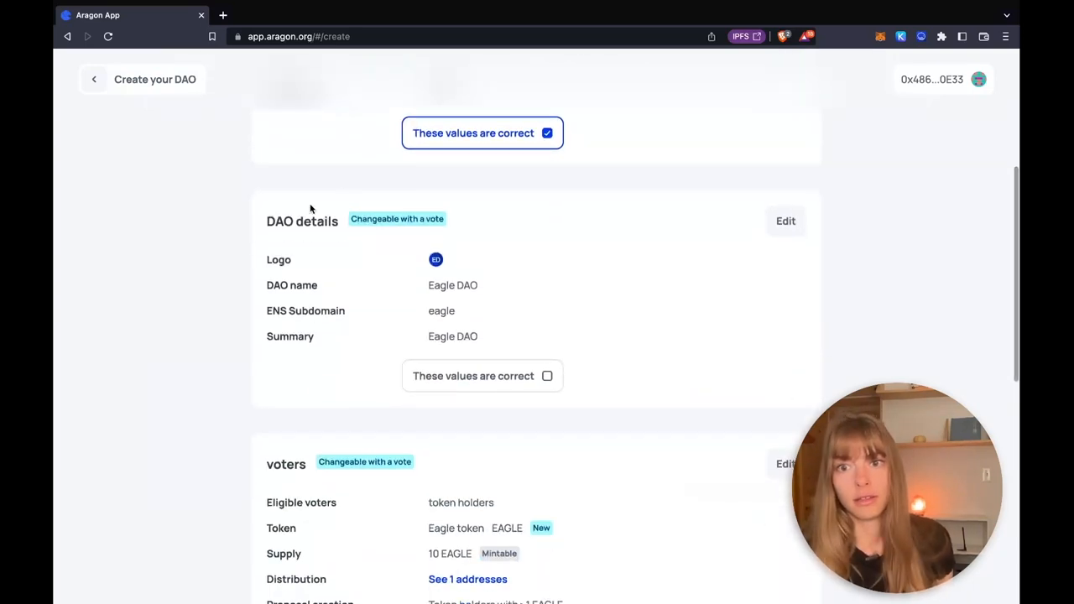
pyautogui.moveTo(447, 257)
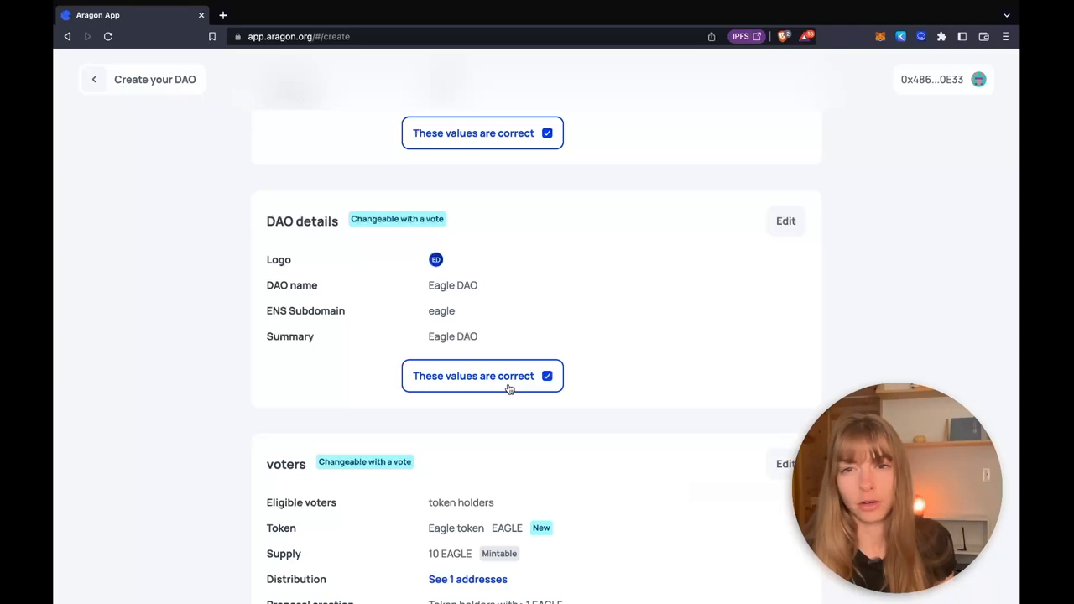
pyautogui.scroll(-3)
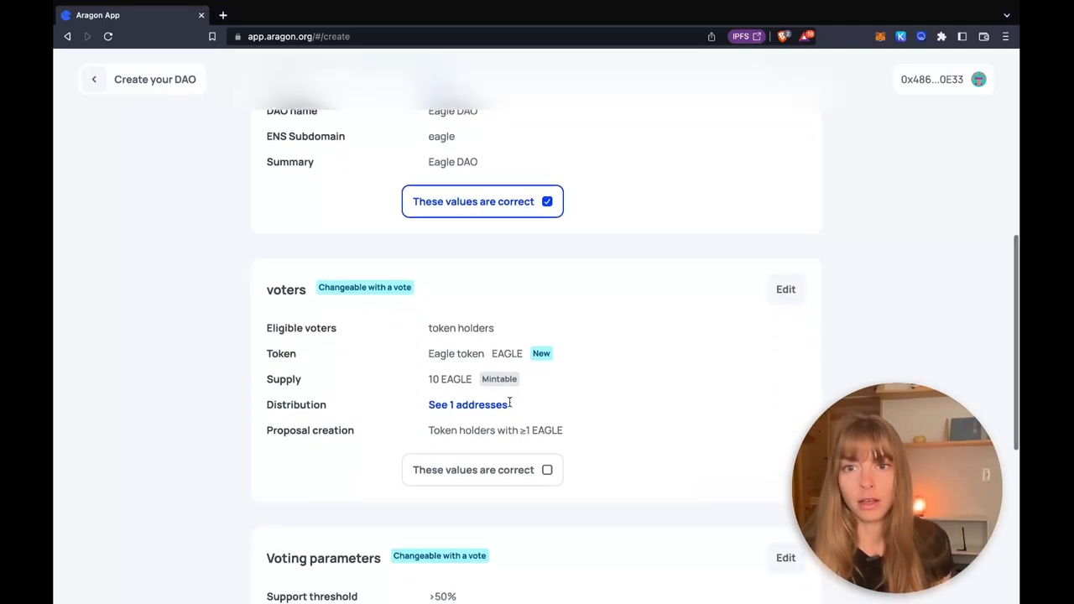
pyautogui.scroll(-3)
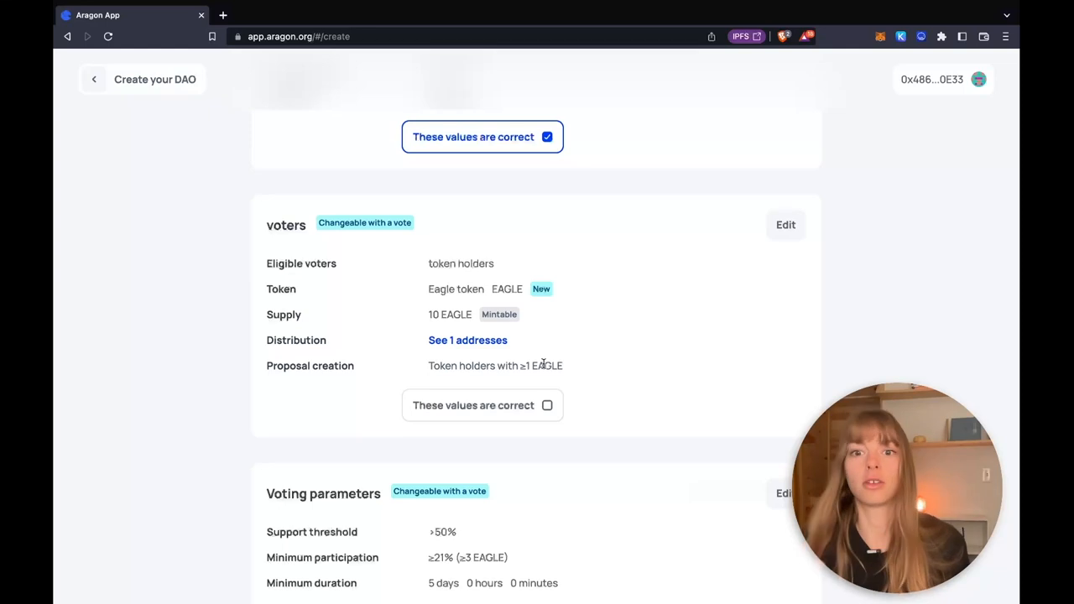
pyautogui.moveTo(538, 360)
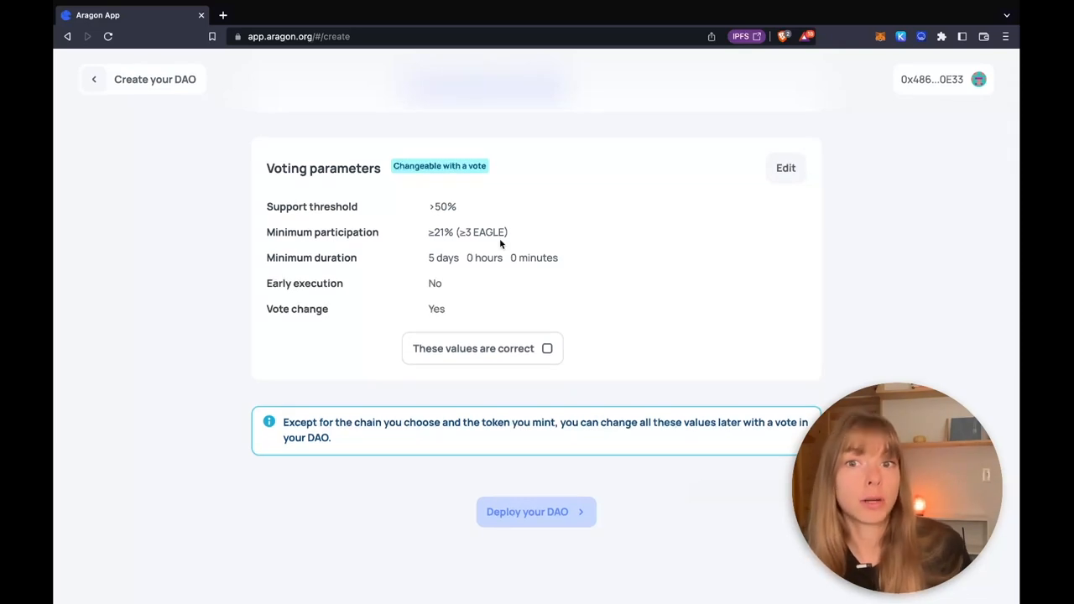
pyautogui.moveTo(538, 323)
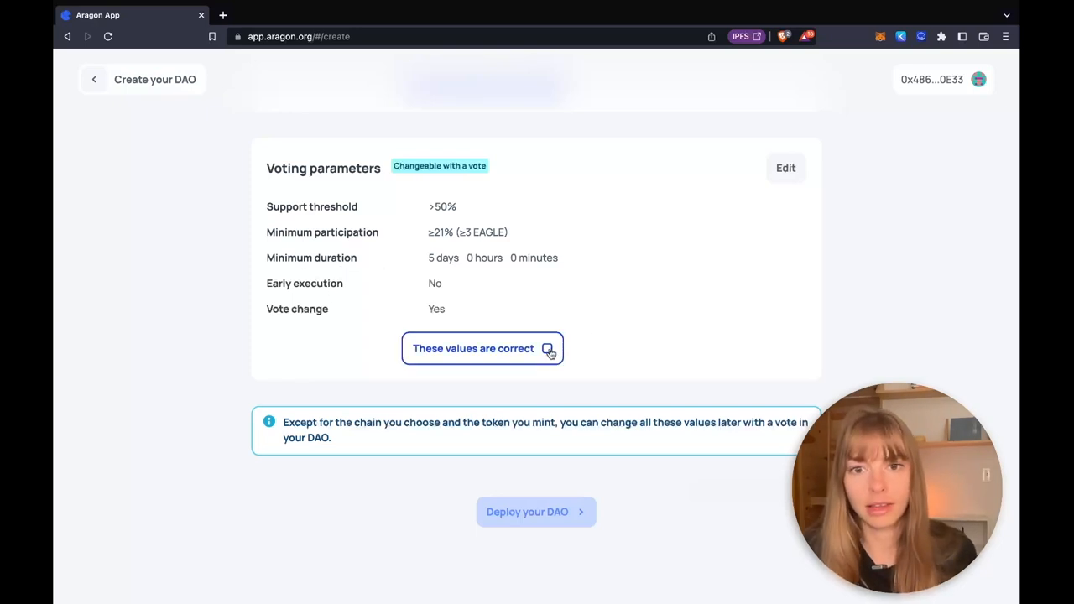
pyautogui.click(548, 348)
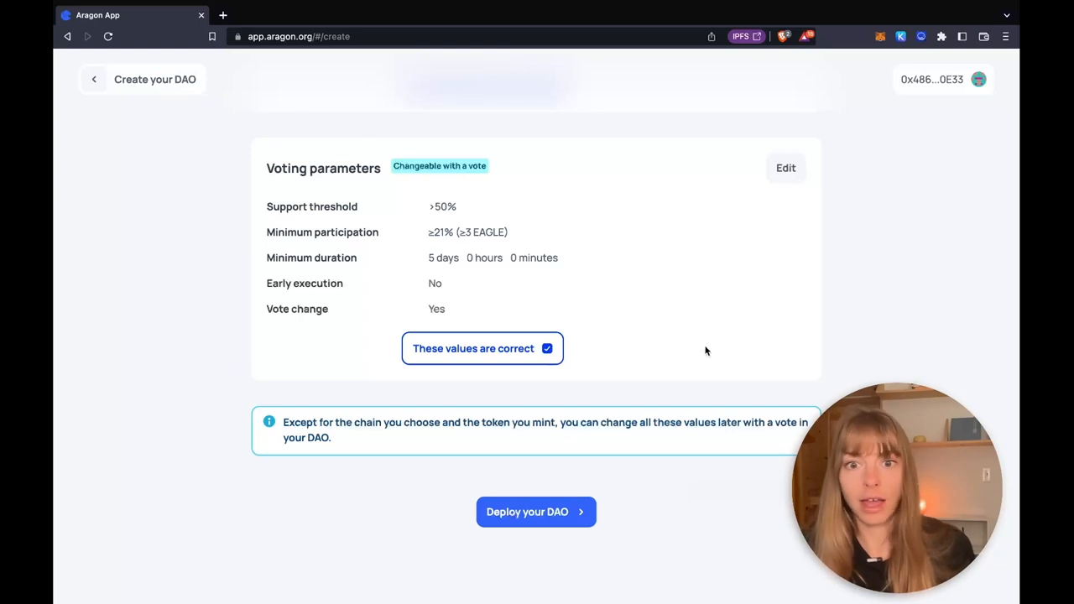
pyautogui.click(535, 512)
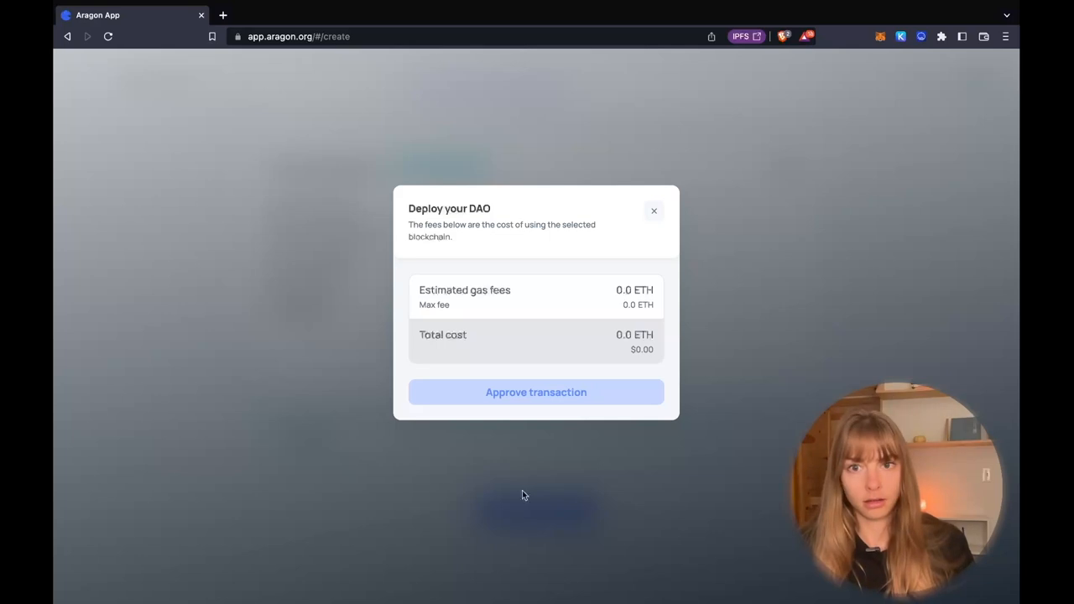
pyautogui.moveTo(556, 394)
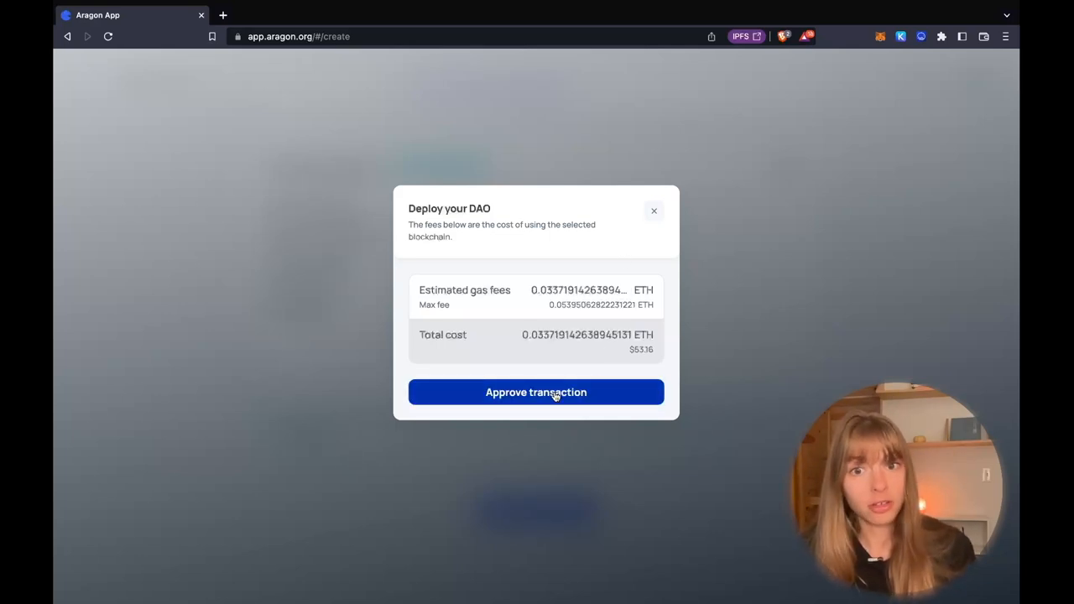
# Step: Approve the Eagle DAO deployment transaction and launch its dashboard once executed
pyautogui.click(535, 392)
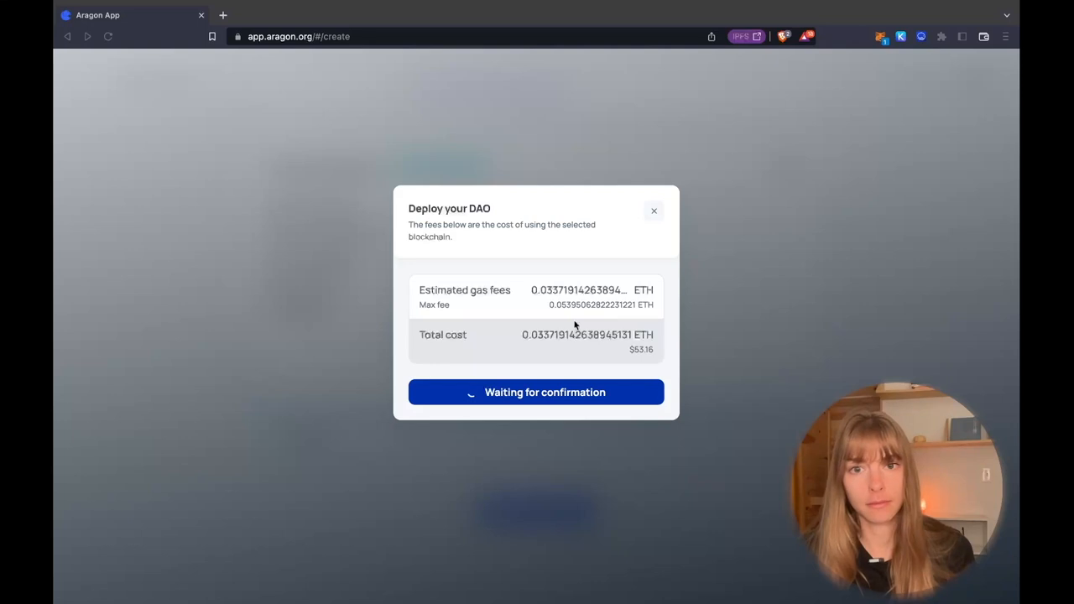
pyautogui.moveTo(589, 476)
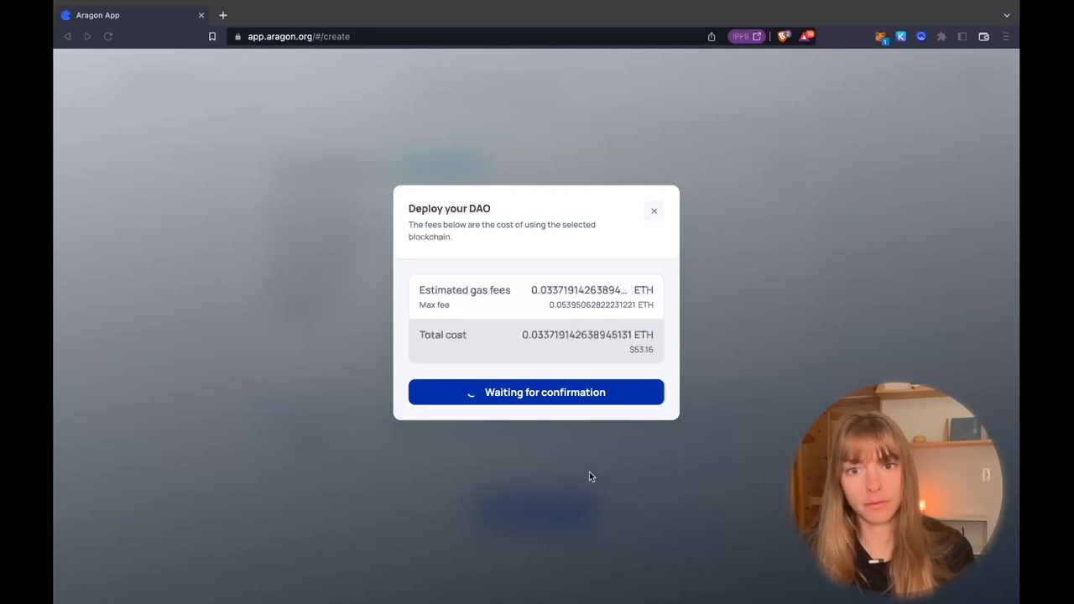
pyautogui.moveTo(518, 467)
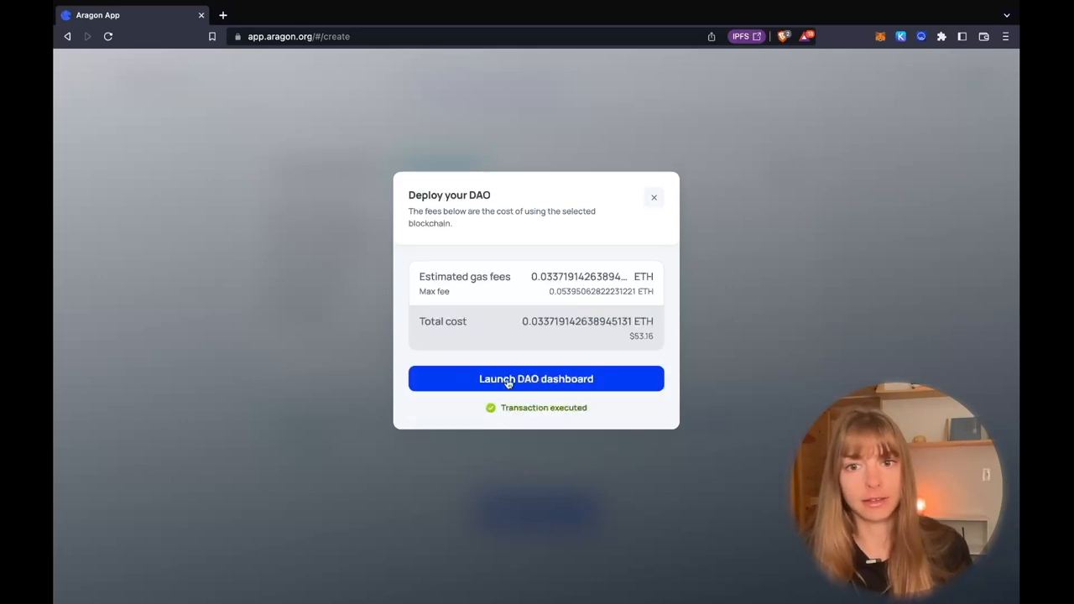
pyautogui.click(537, 378)
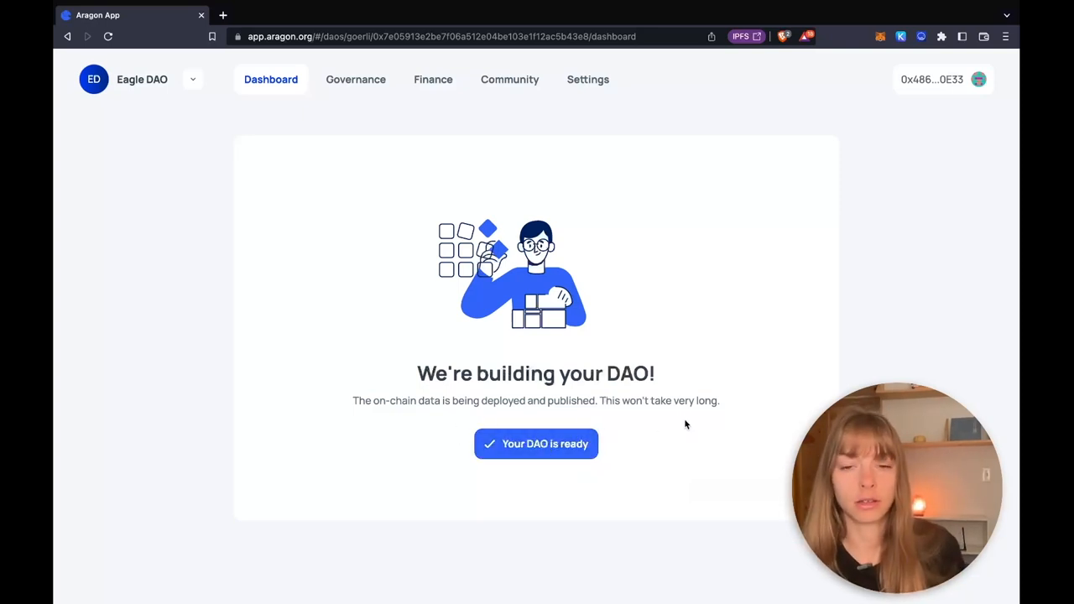
# Step: Review Eagle DAO's dashboard: created February 2023 on Goerli, token-based, 0 members
pyautogui.click(536, 444)
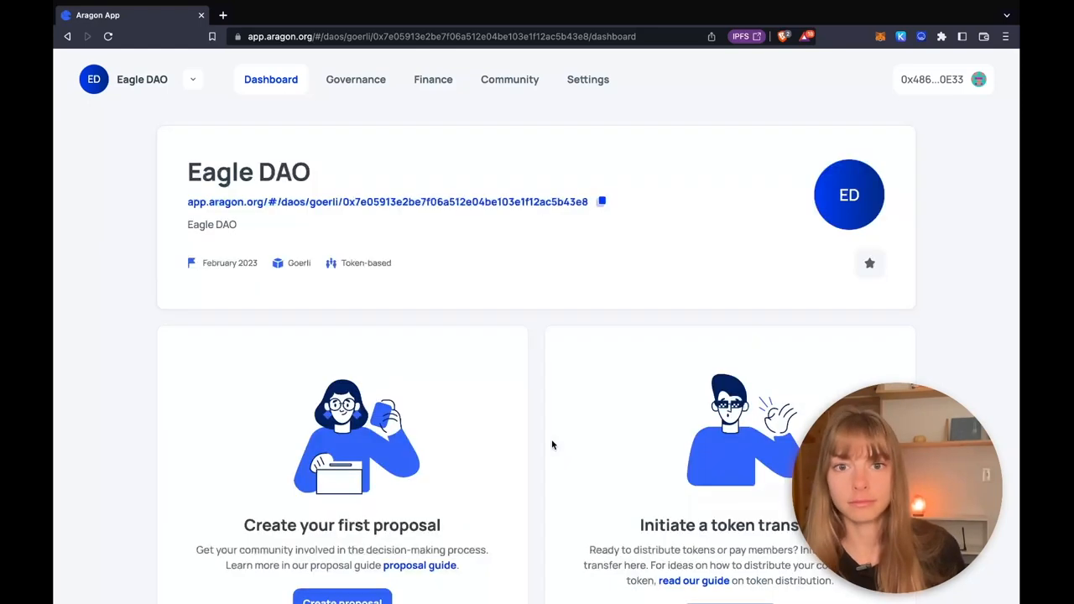
pyautogui.moveTo(447, 272)
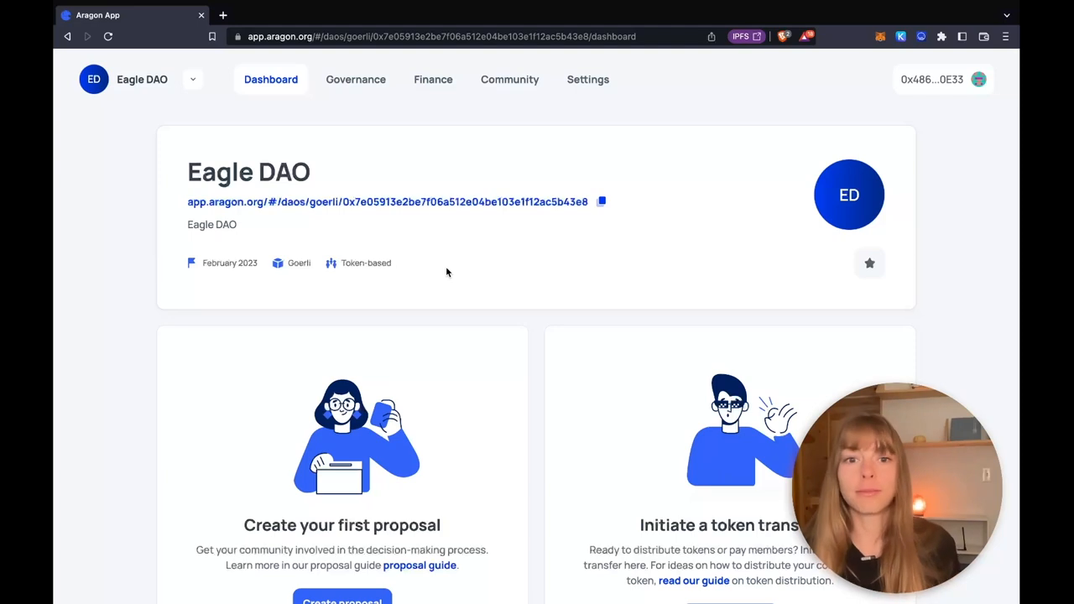
pyautogui.moveTo(309, 285)
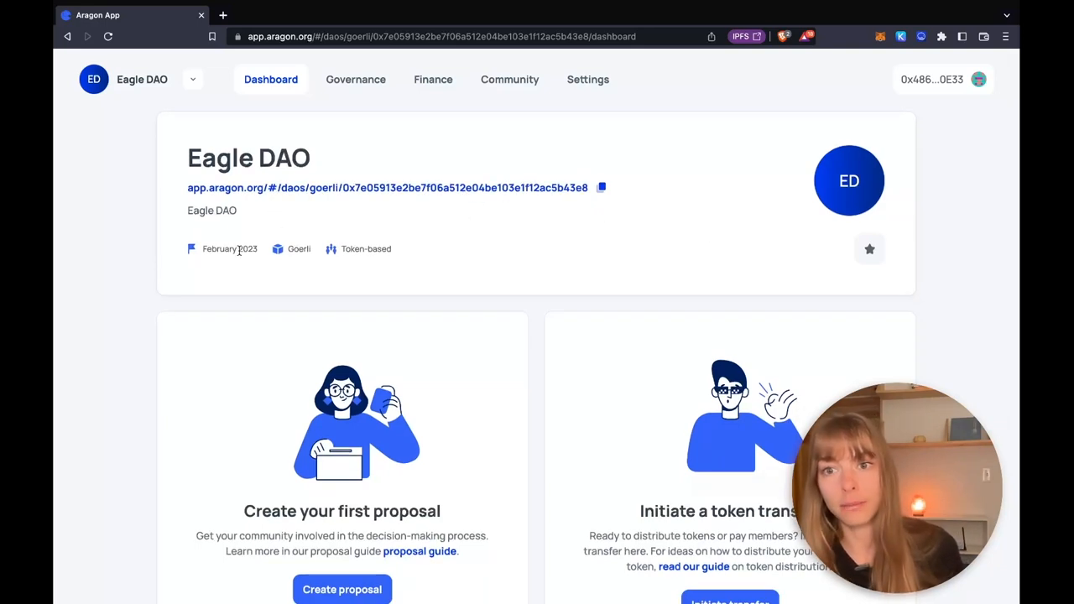
pyautogui.moveTo(258, 262)
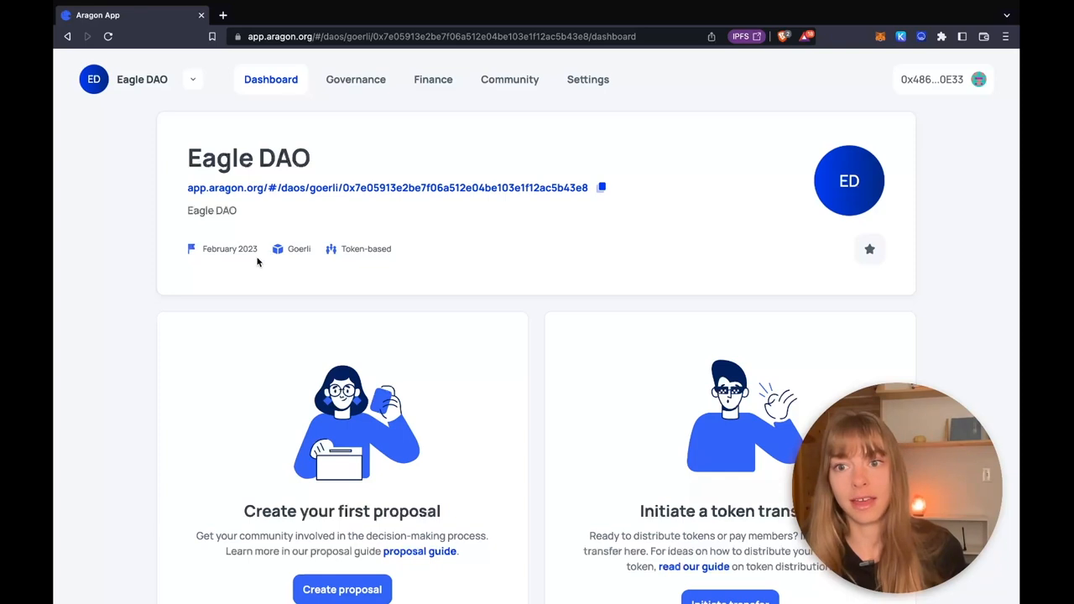
pyautogui.moveTo(241, 254)
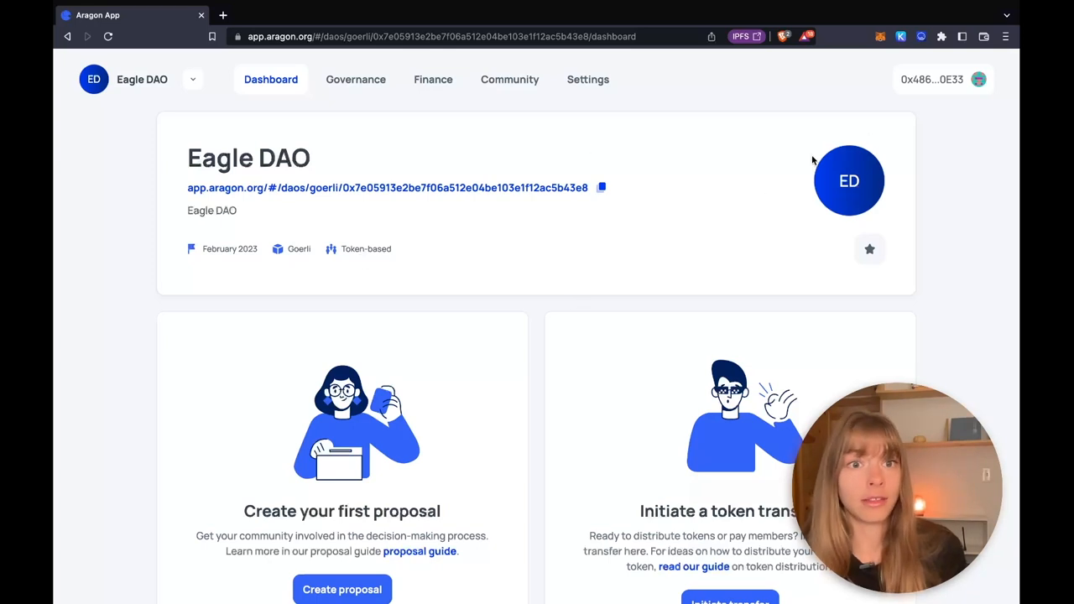
pyautogui.scroll(-3)
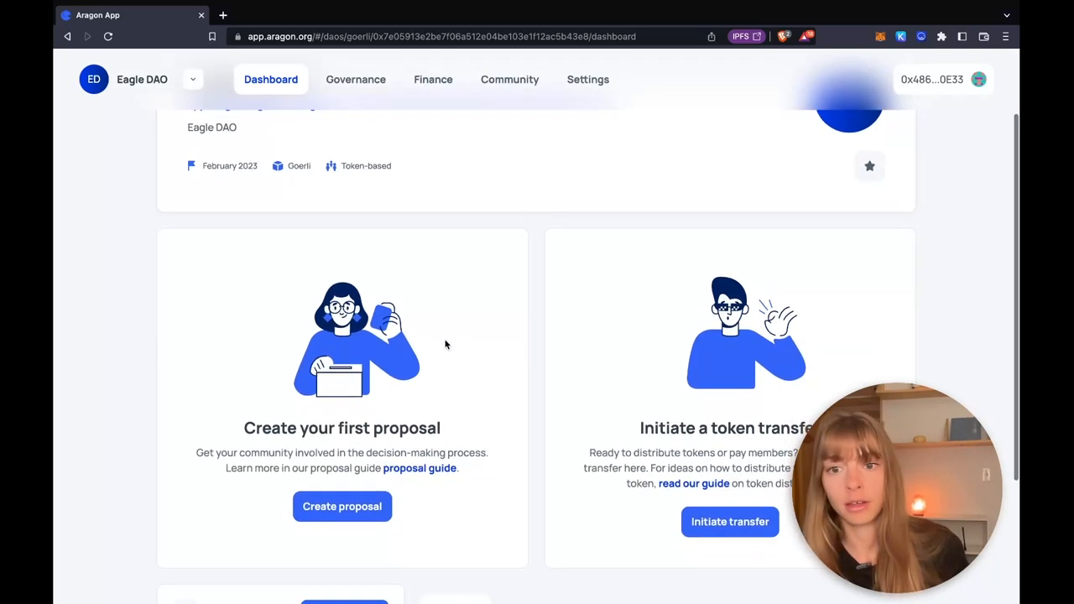
pyautogui.scroll(-3)
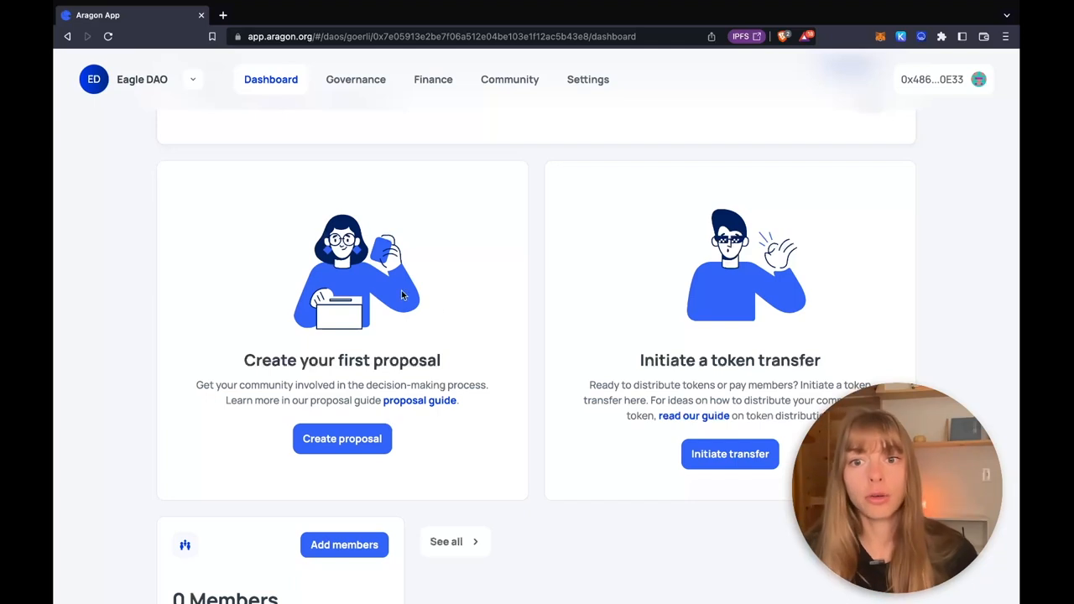
pyautogui.moveTo(424, 386)
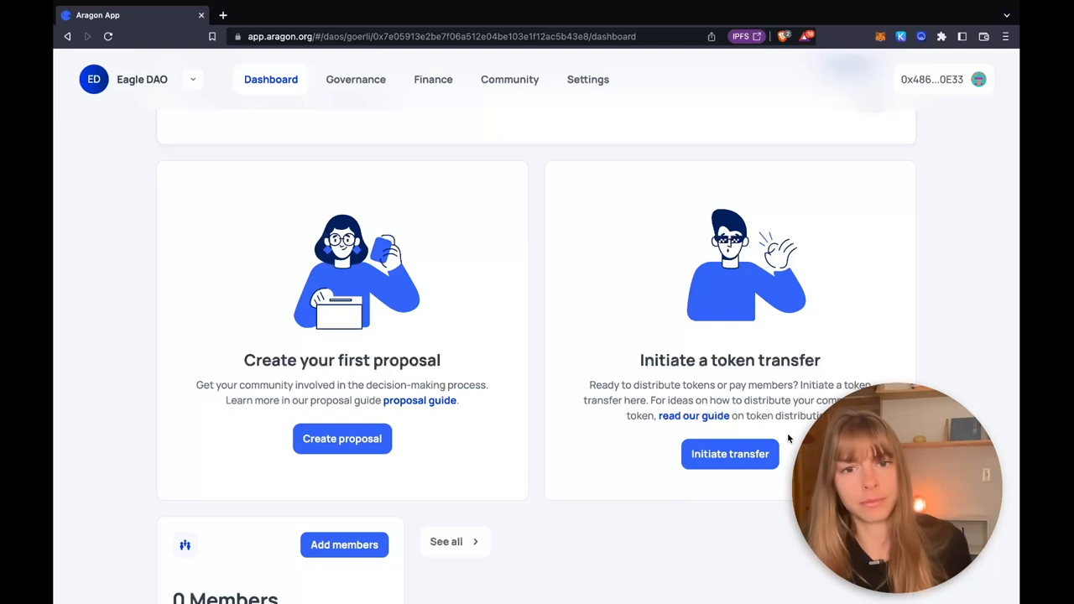
pyautogui.scroll(-3)
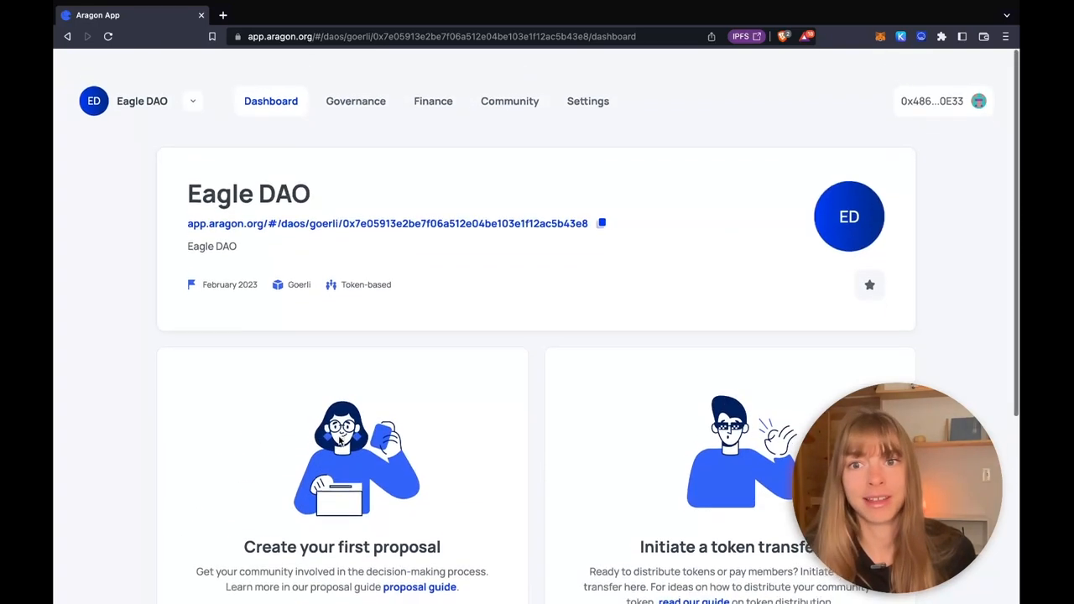
pyautogui.scroll(-3)
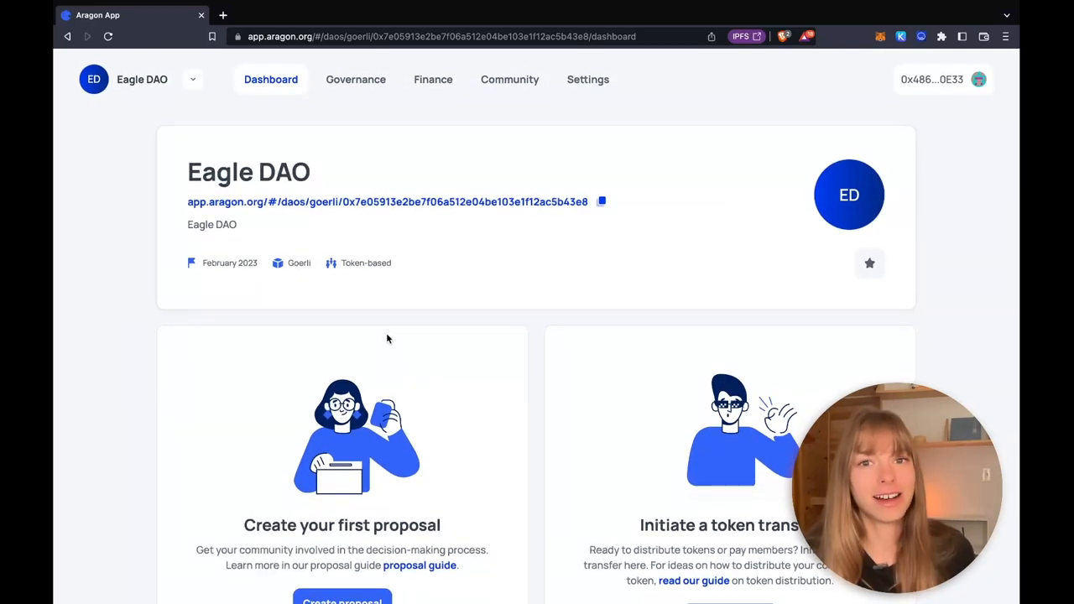